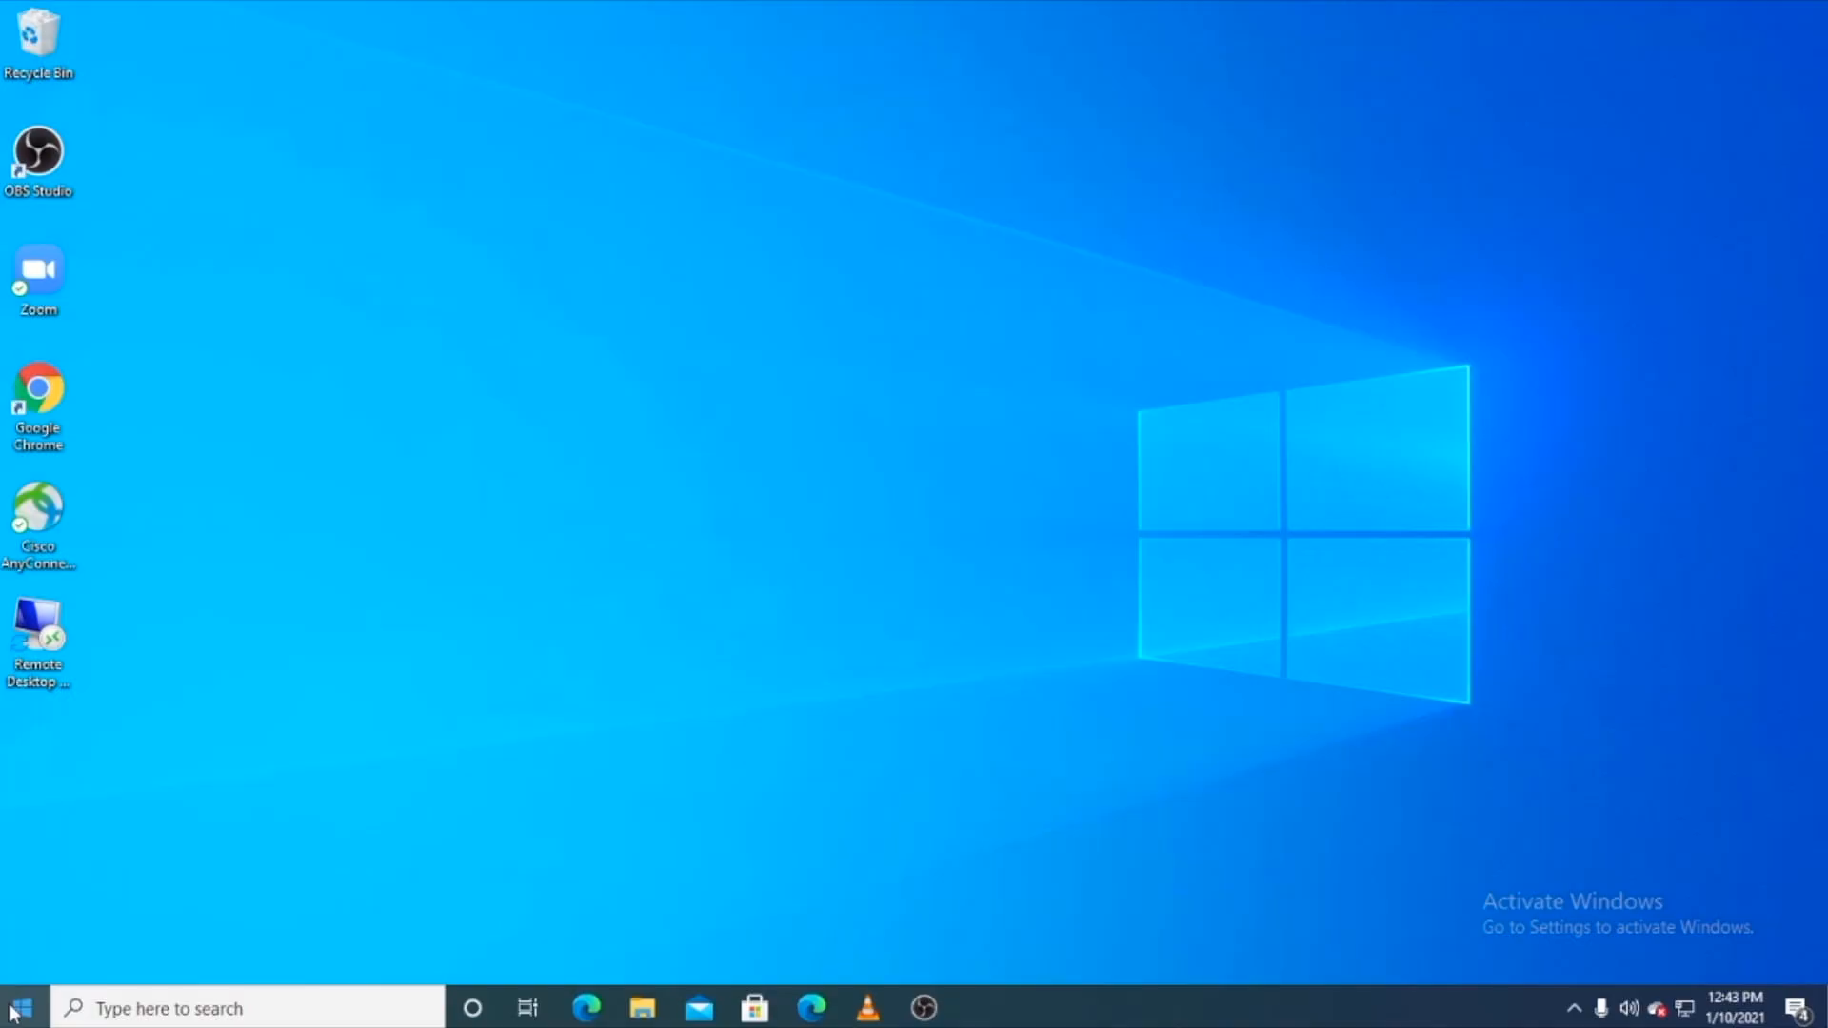
Step: Search Microsoft Store for 'your phone', confirm Your Phone is installed, then close the store
click(17, 1008)
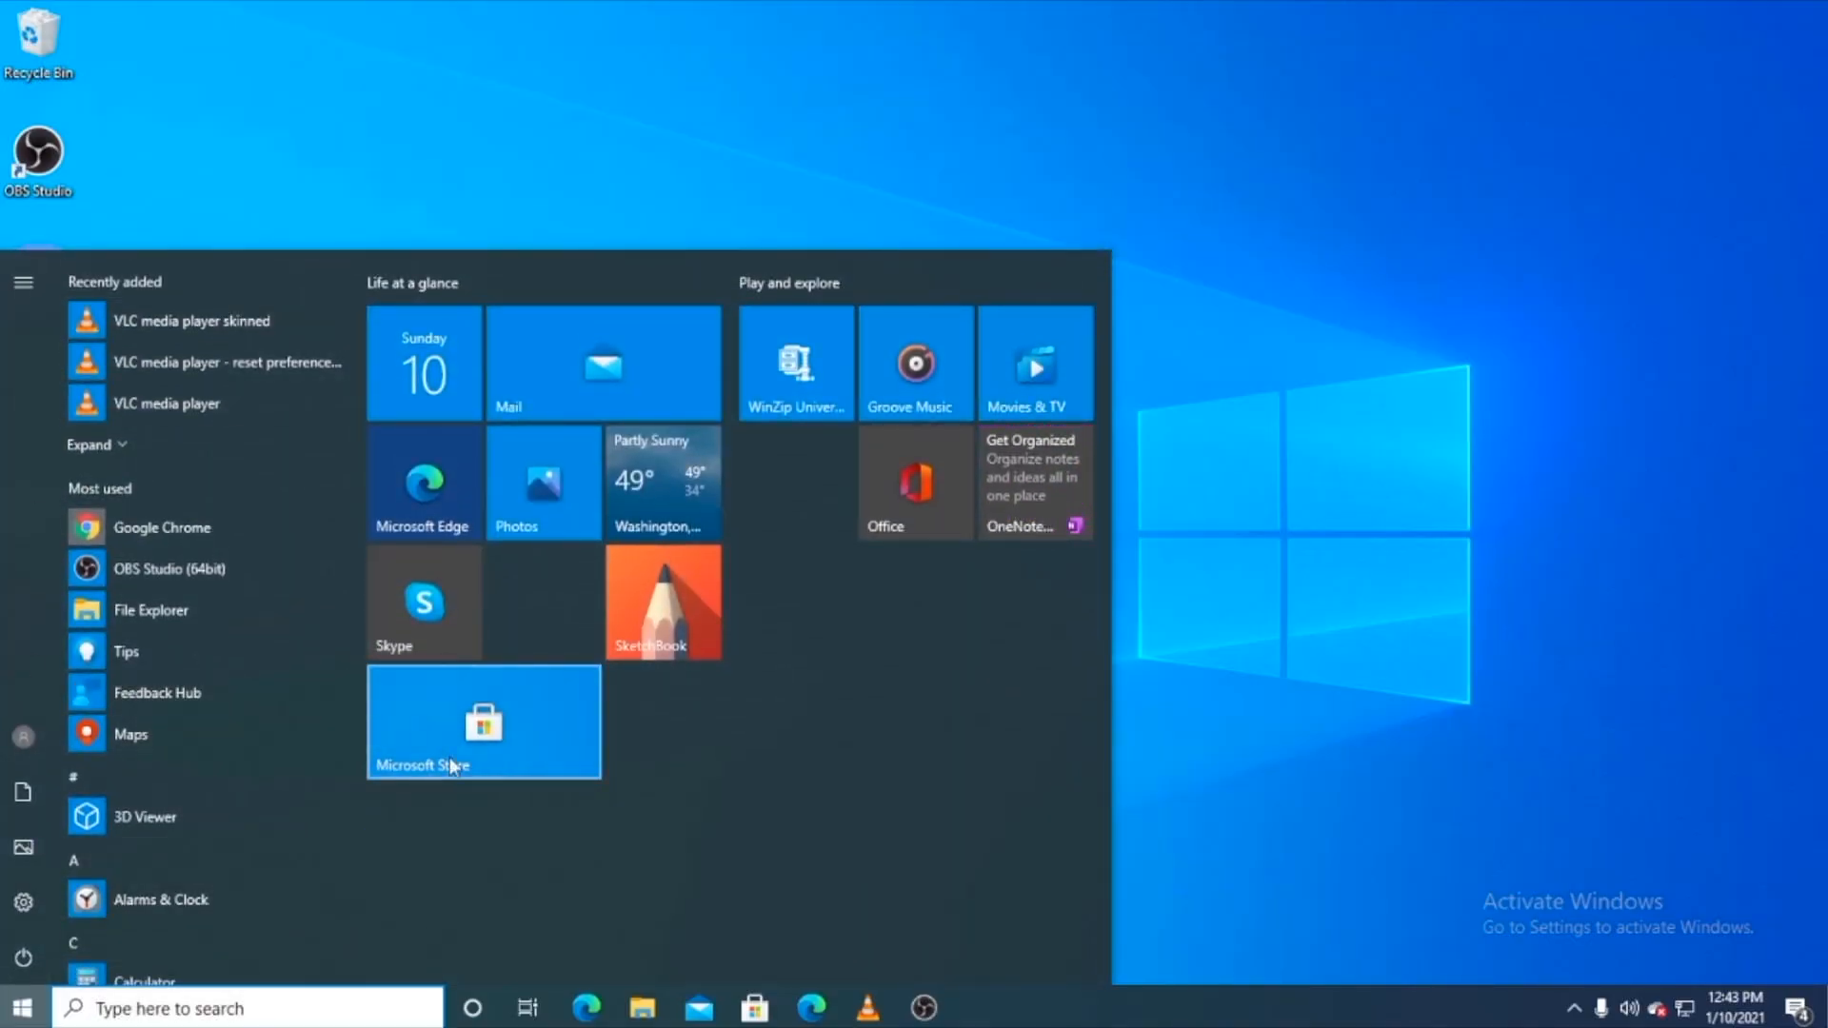
click(487, 739)
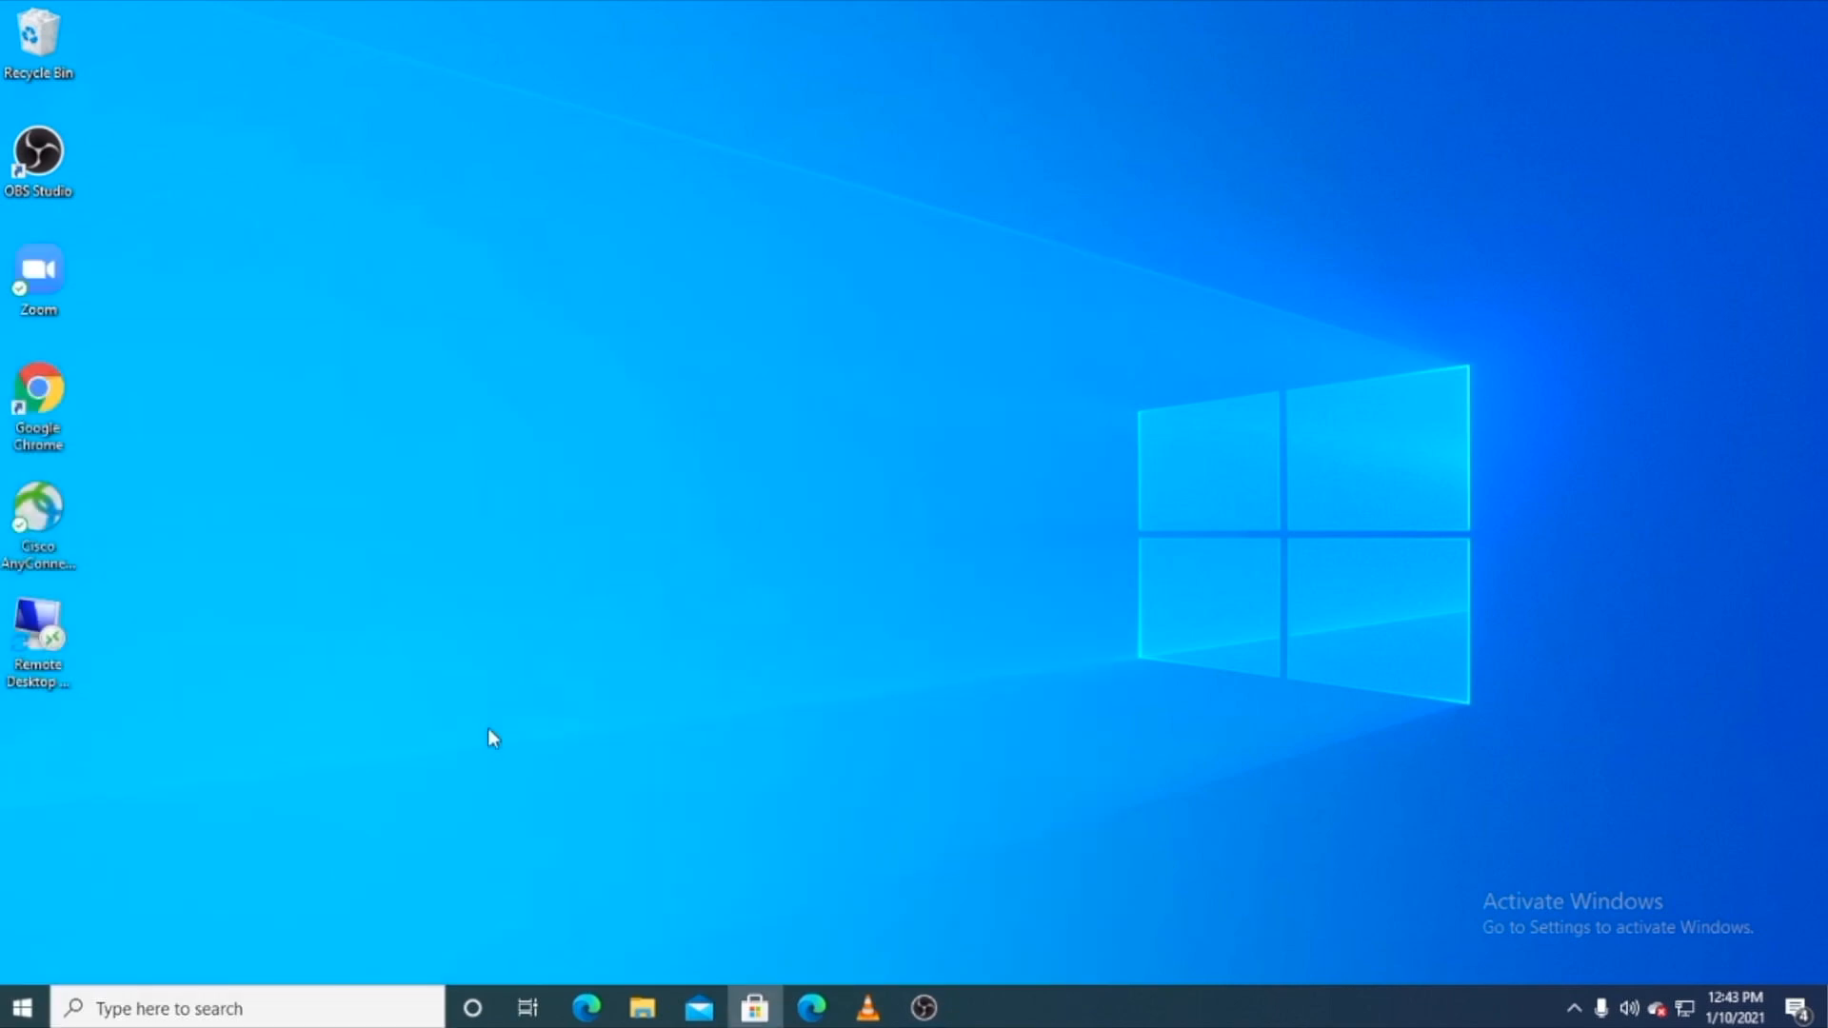
click(752, 1008)
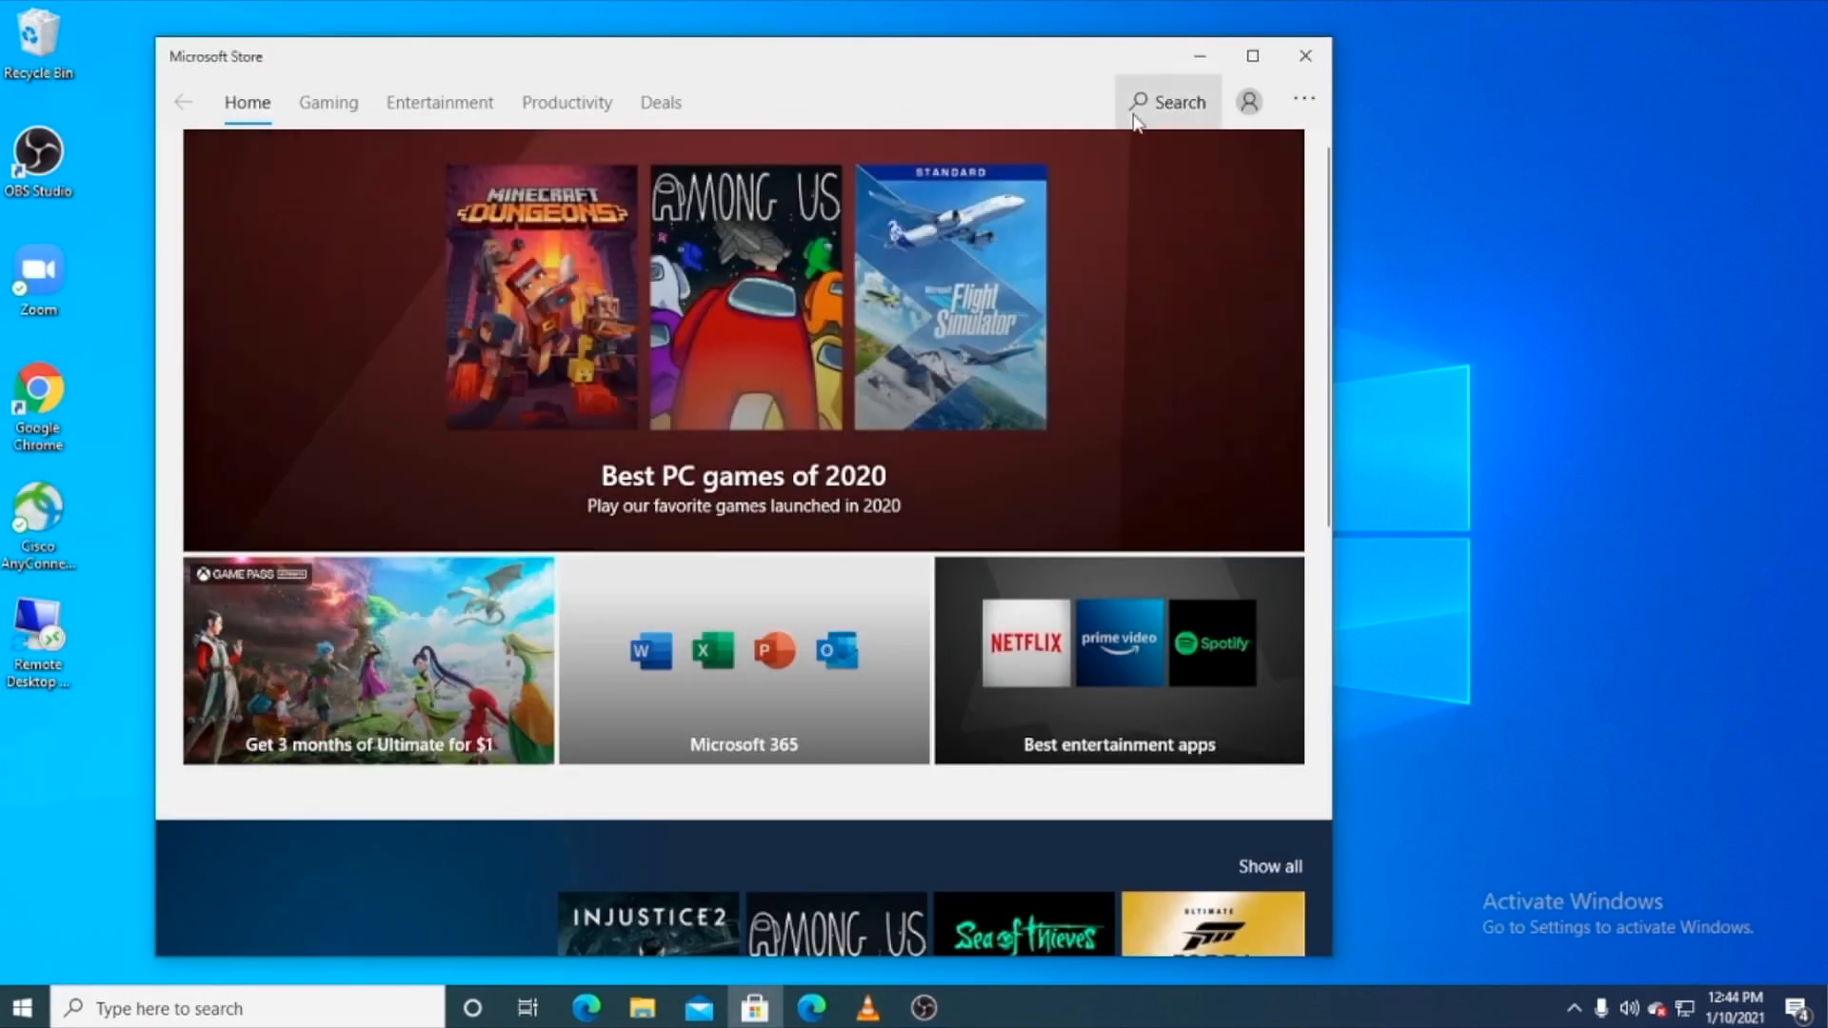
click(1168, 101)
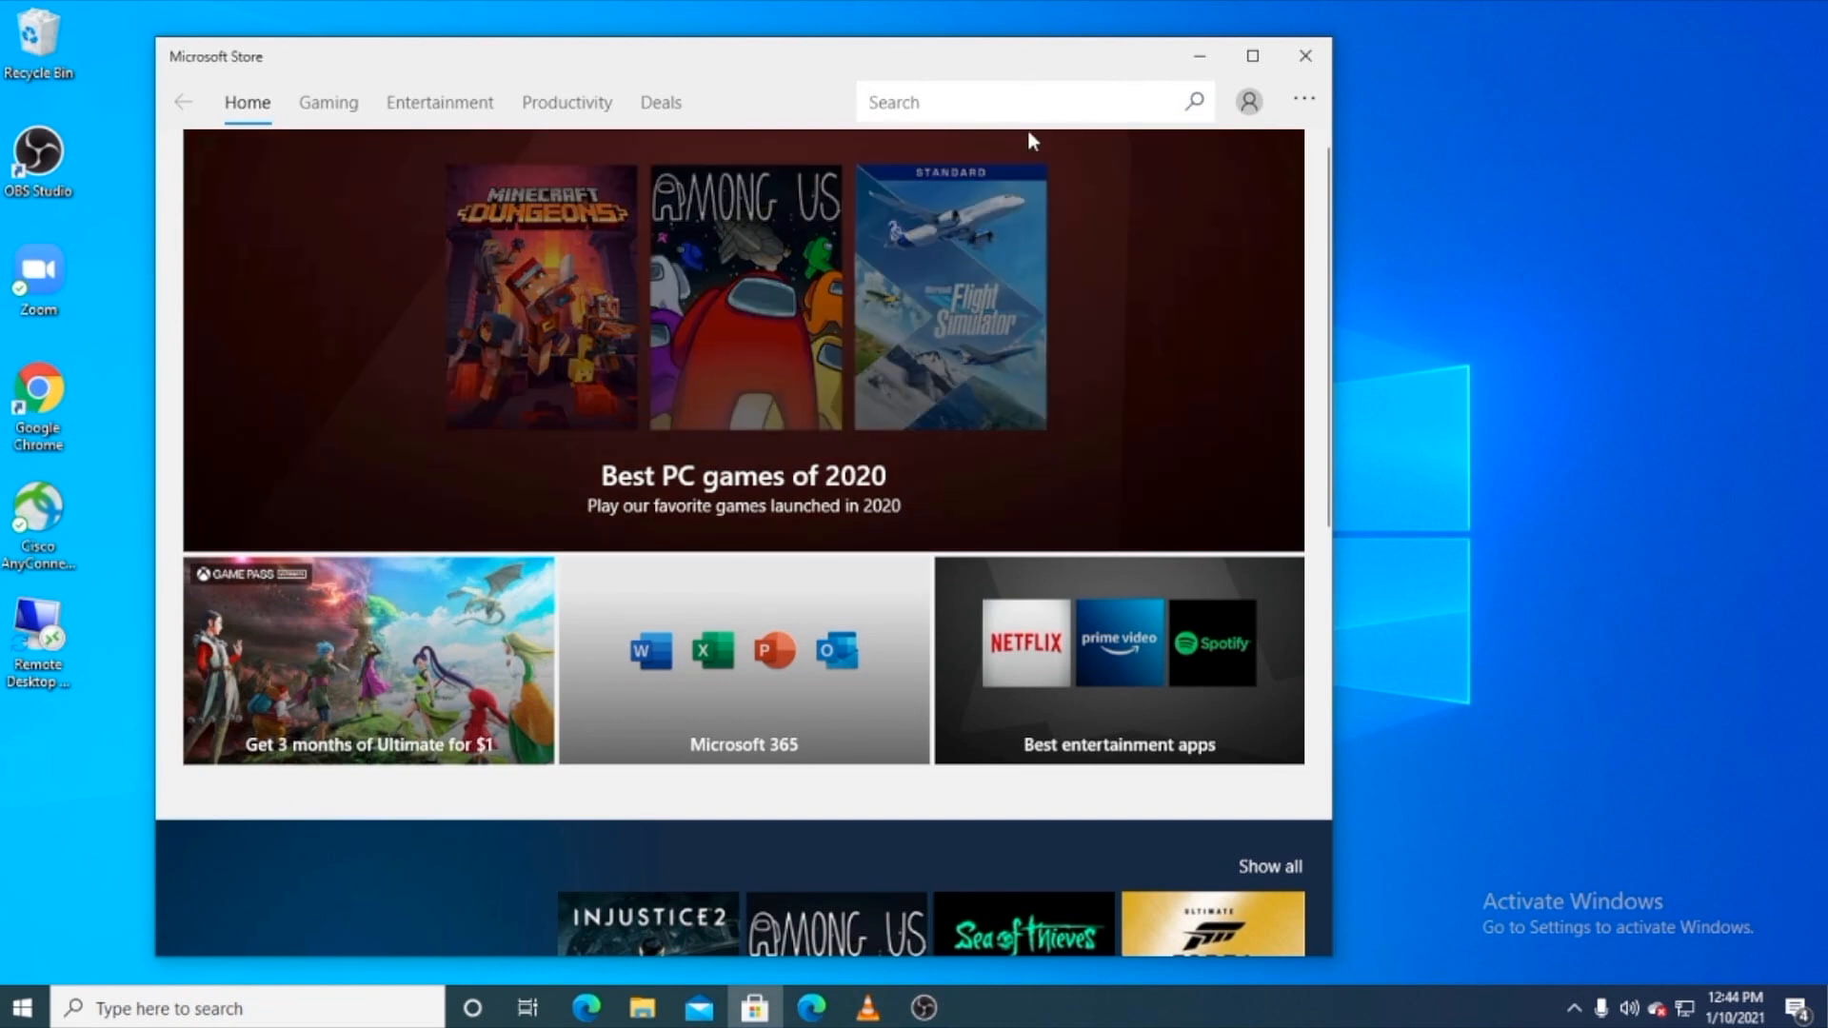
text(your phone)
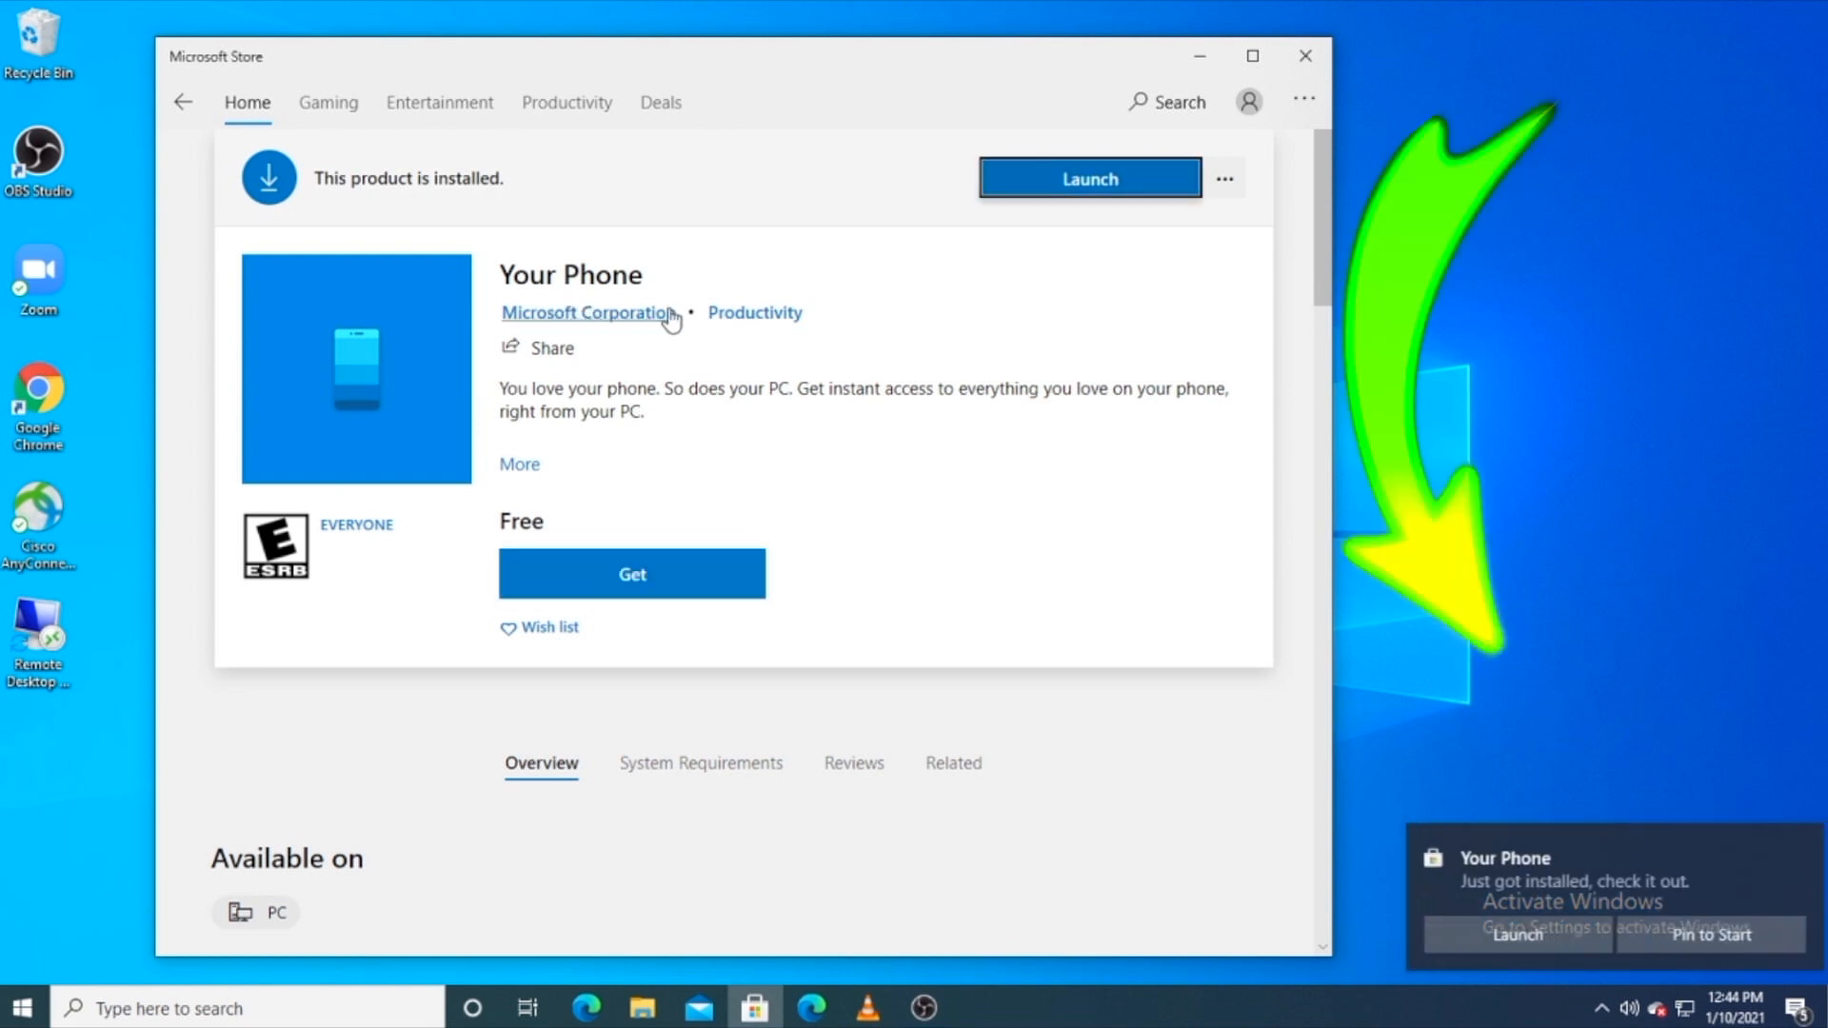
mouse_move(1046, 819)
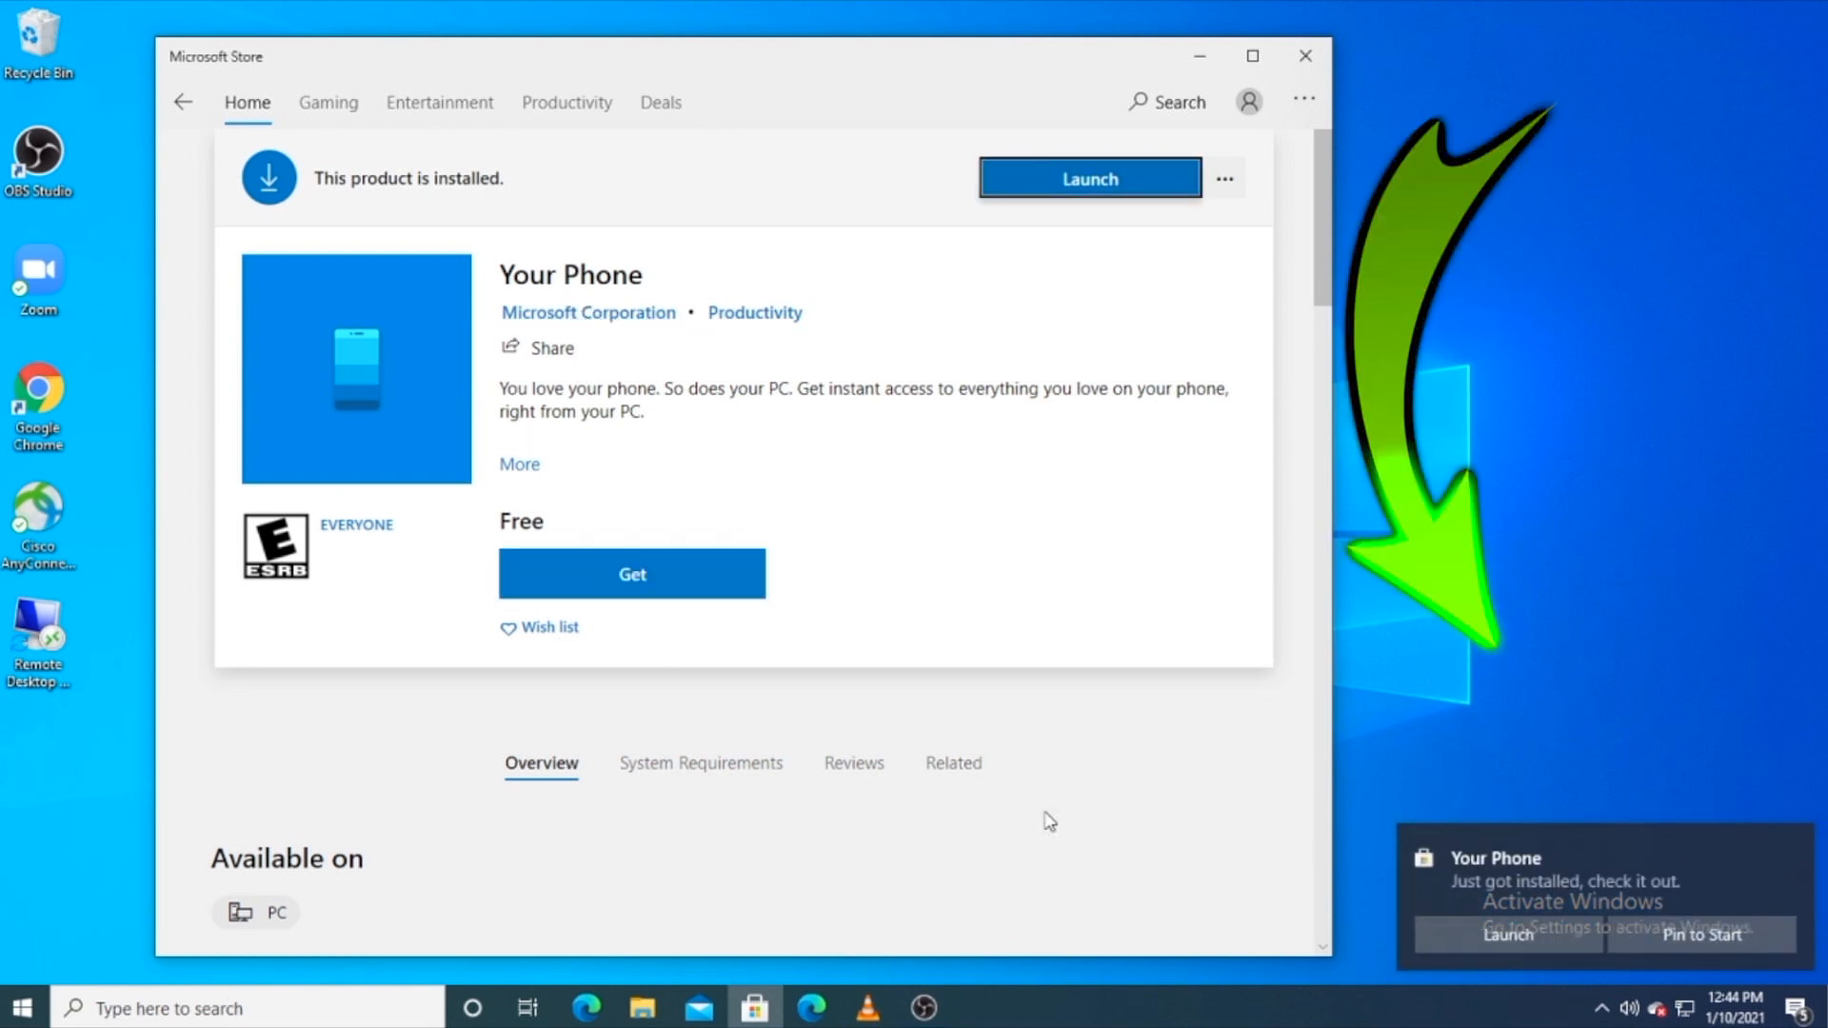
click(1304, 56)
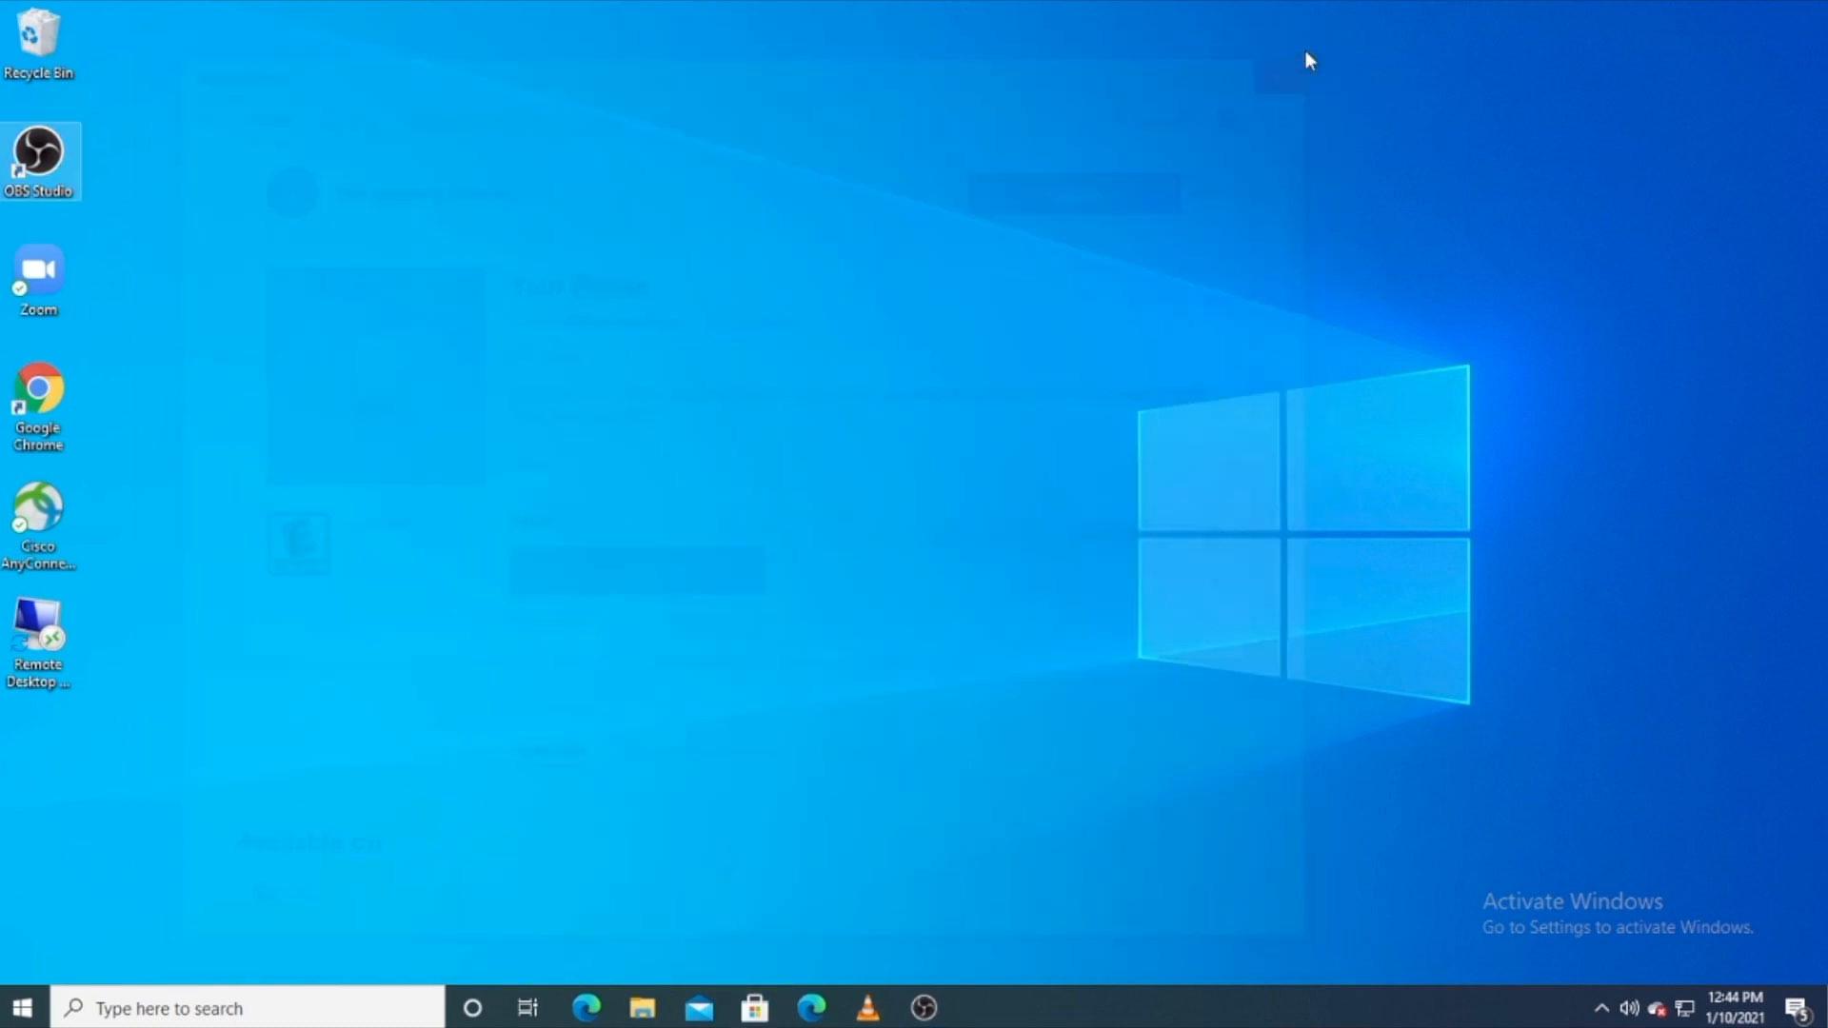
Step: Launch Your Phone from the Start menu and choose Android as the phone type
click(19, 1006)
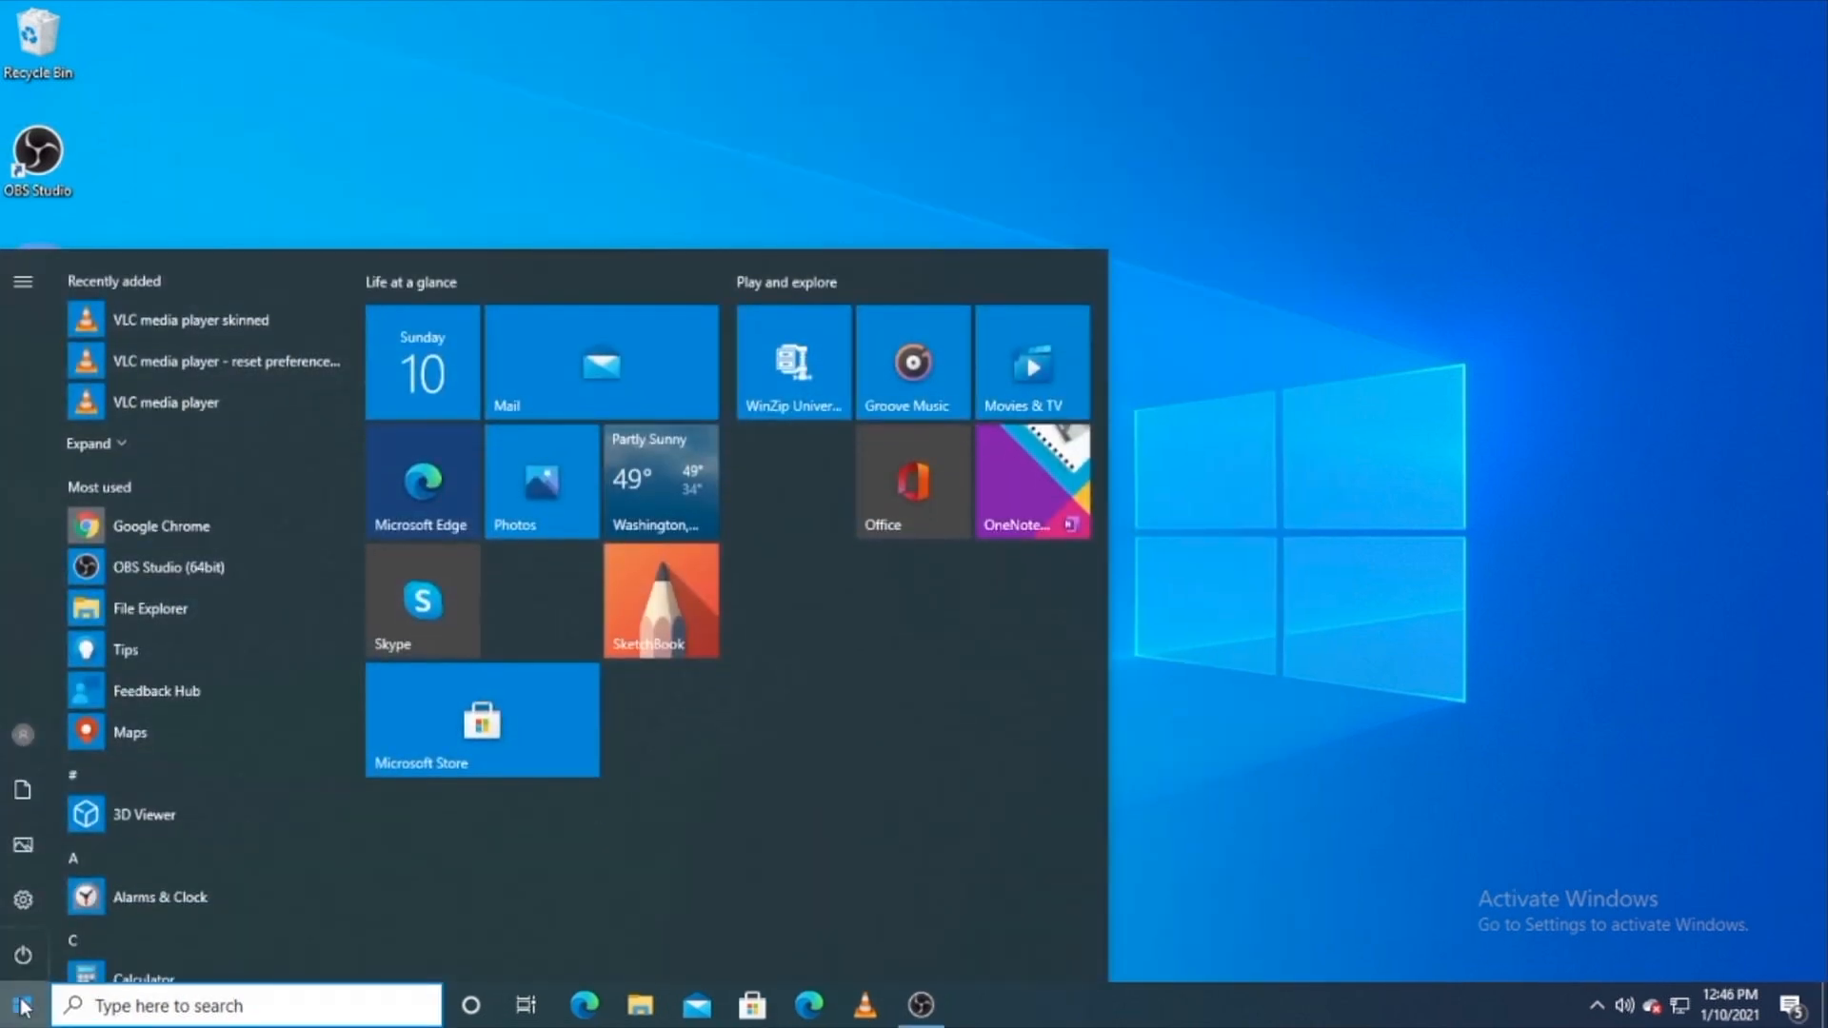
scroll(down, 3)
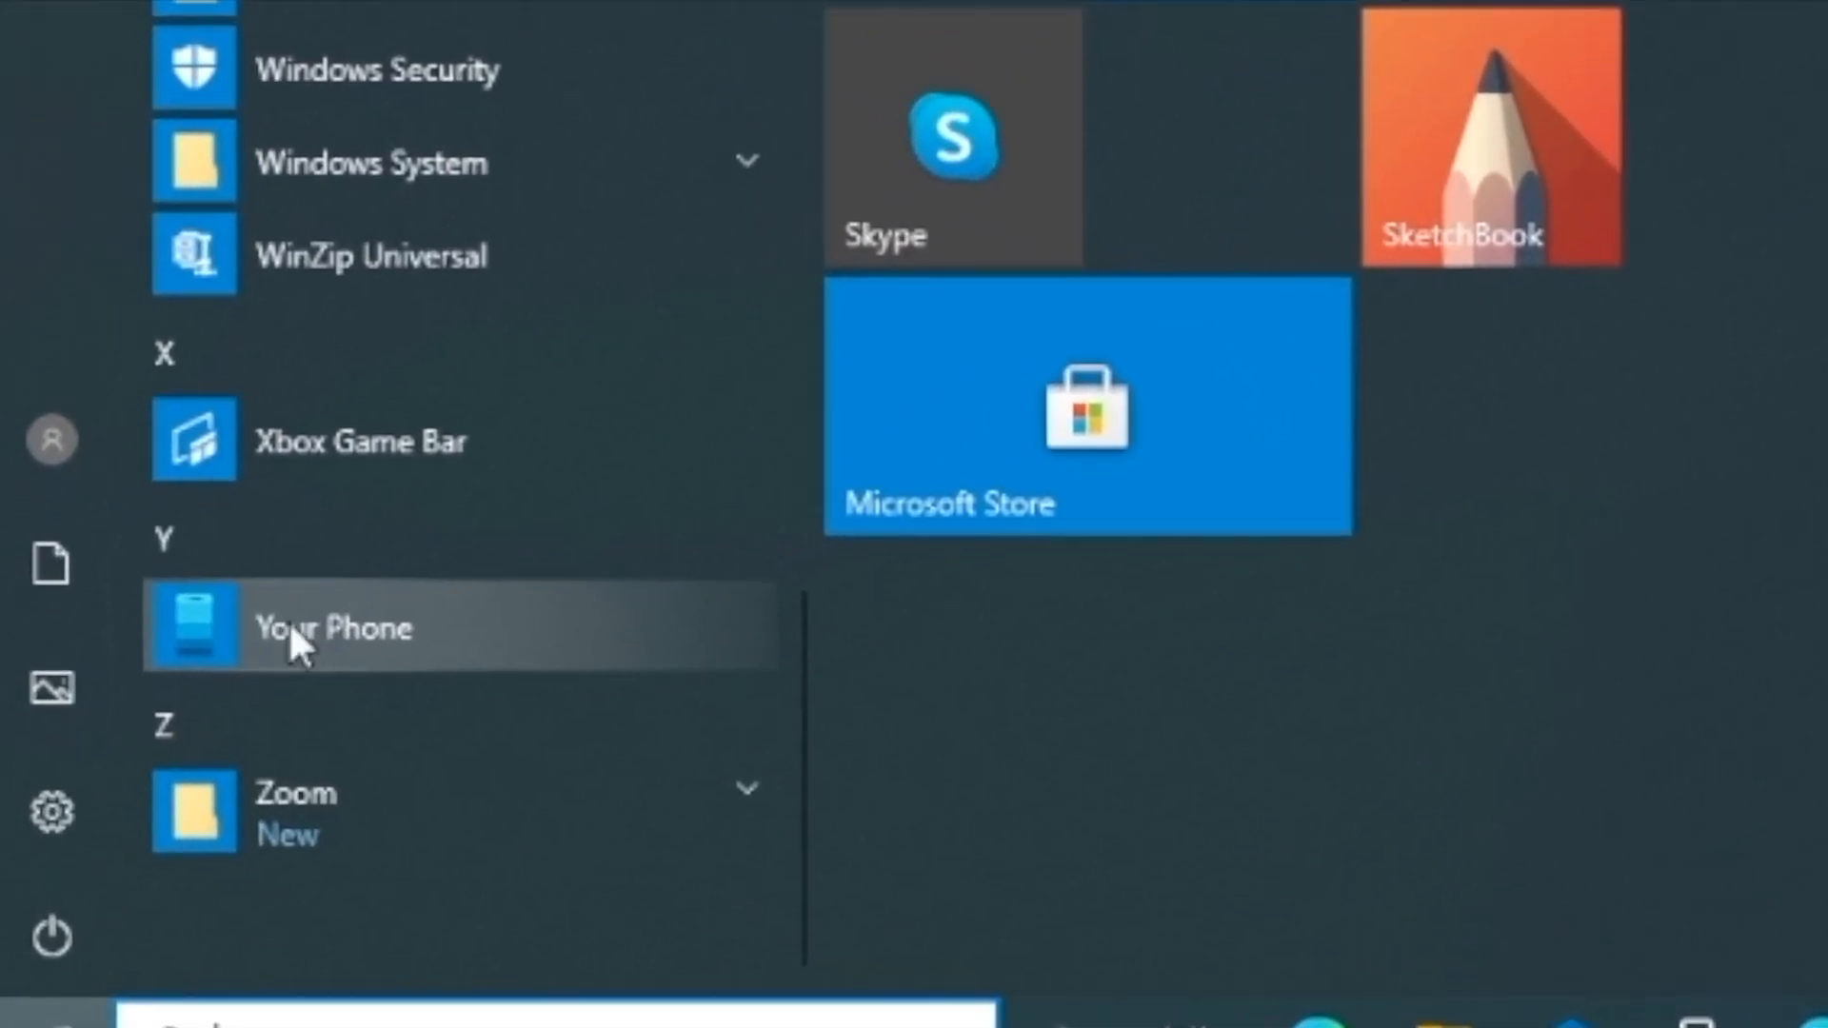
click(332, 626)
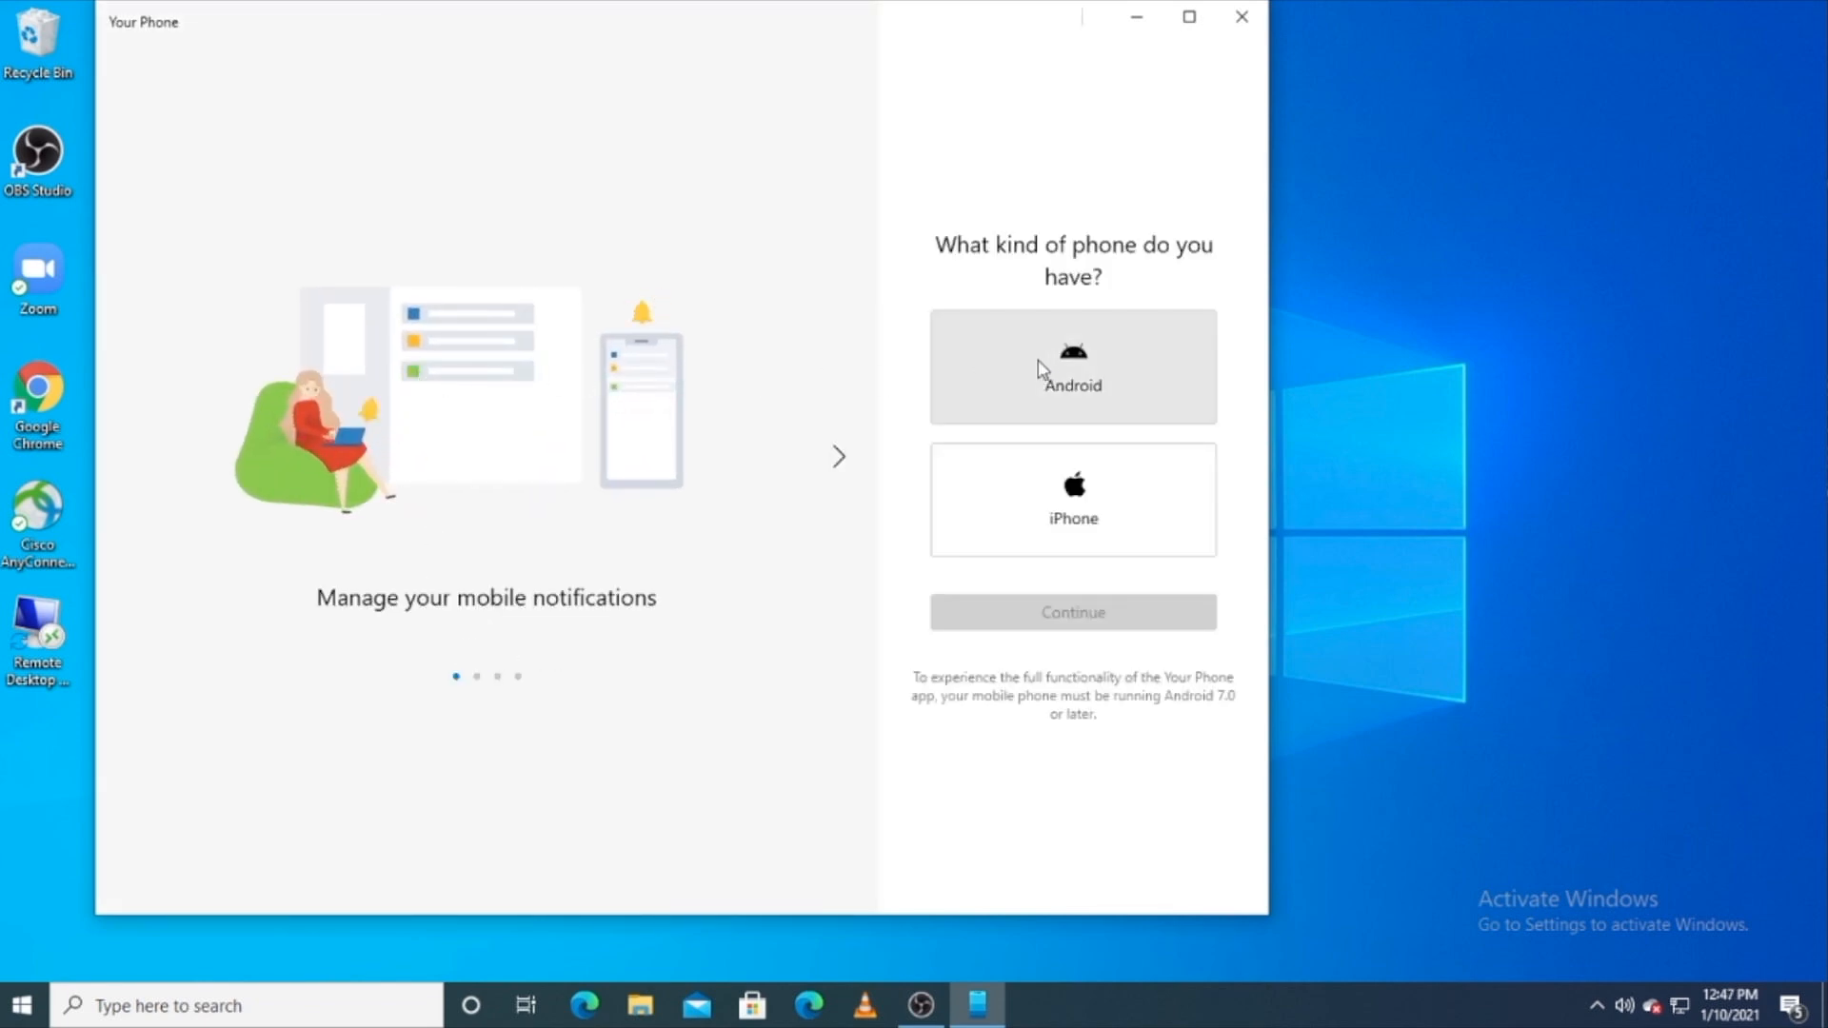
click(1070, 611)
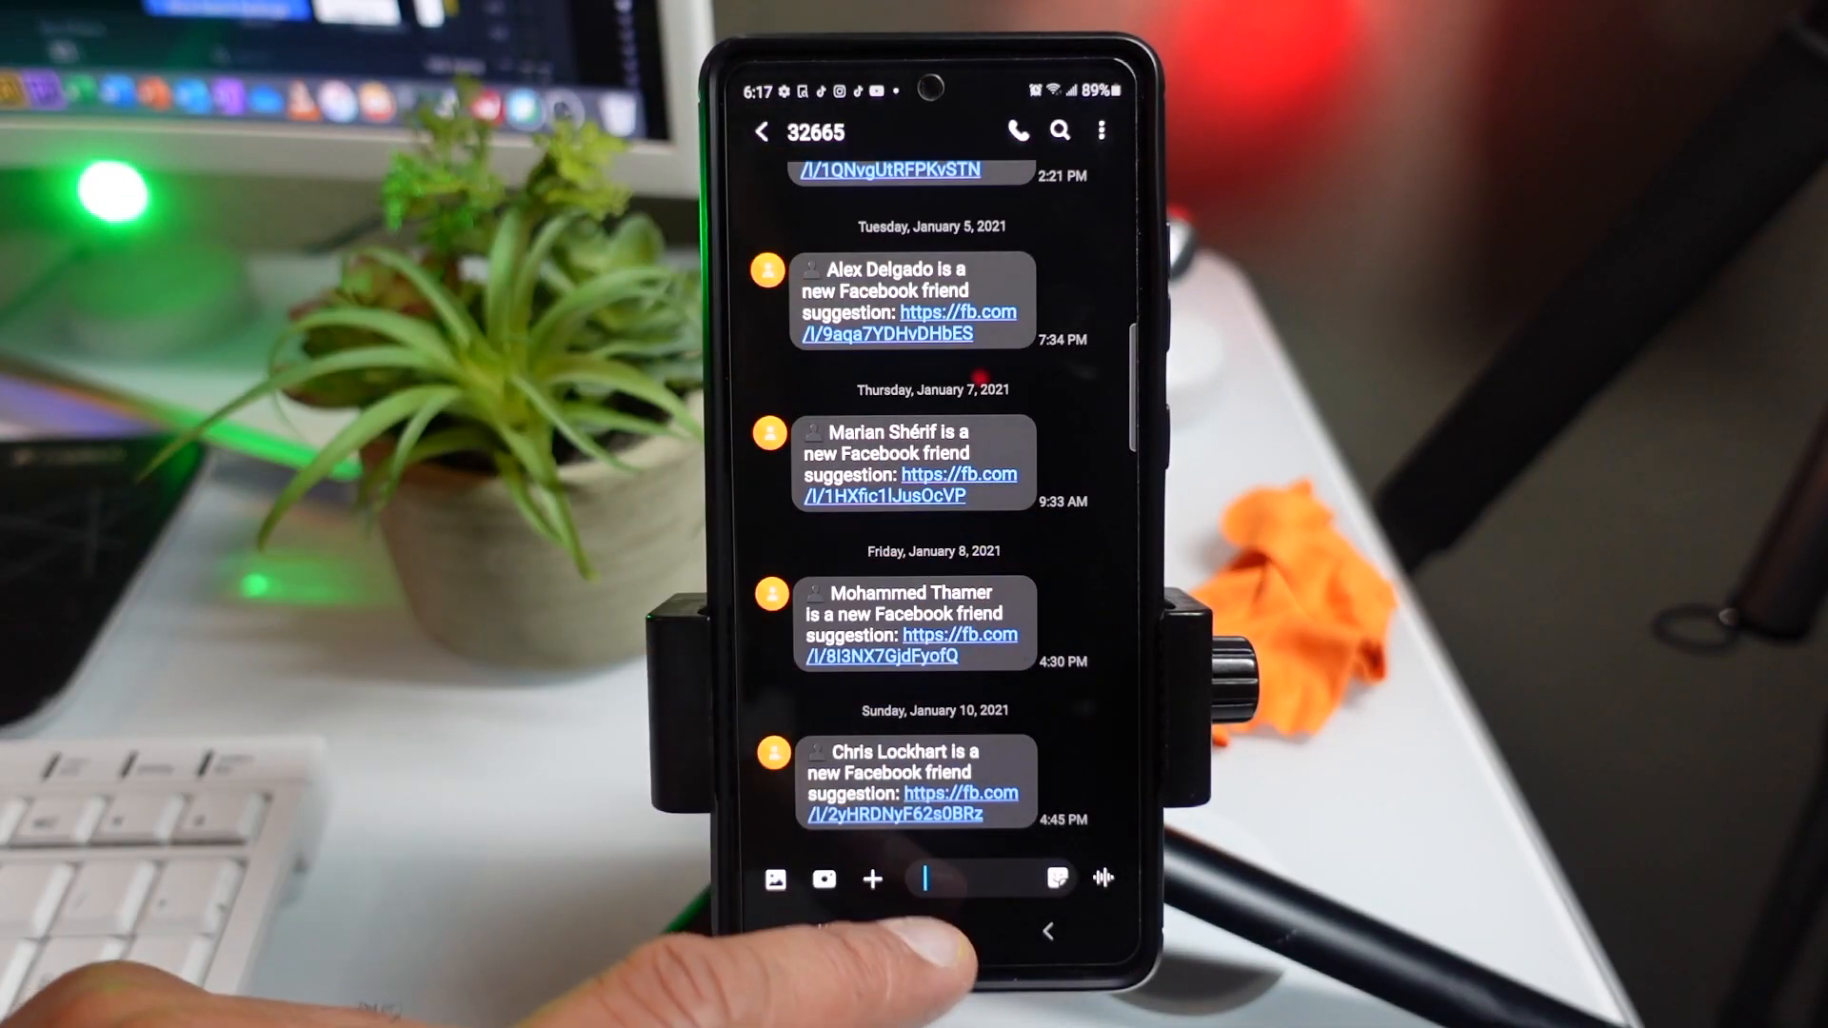
Step: Reach the Screen zoom setting under Settings > Display
click(937, 933)
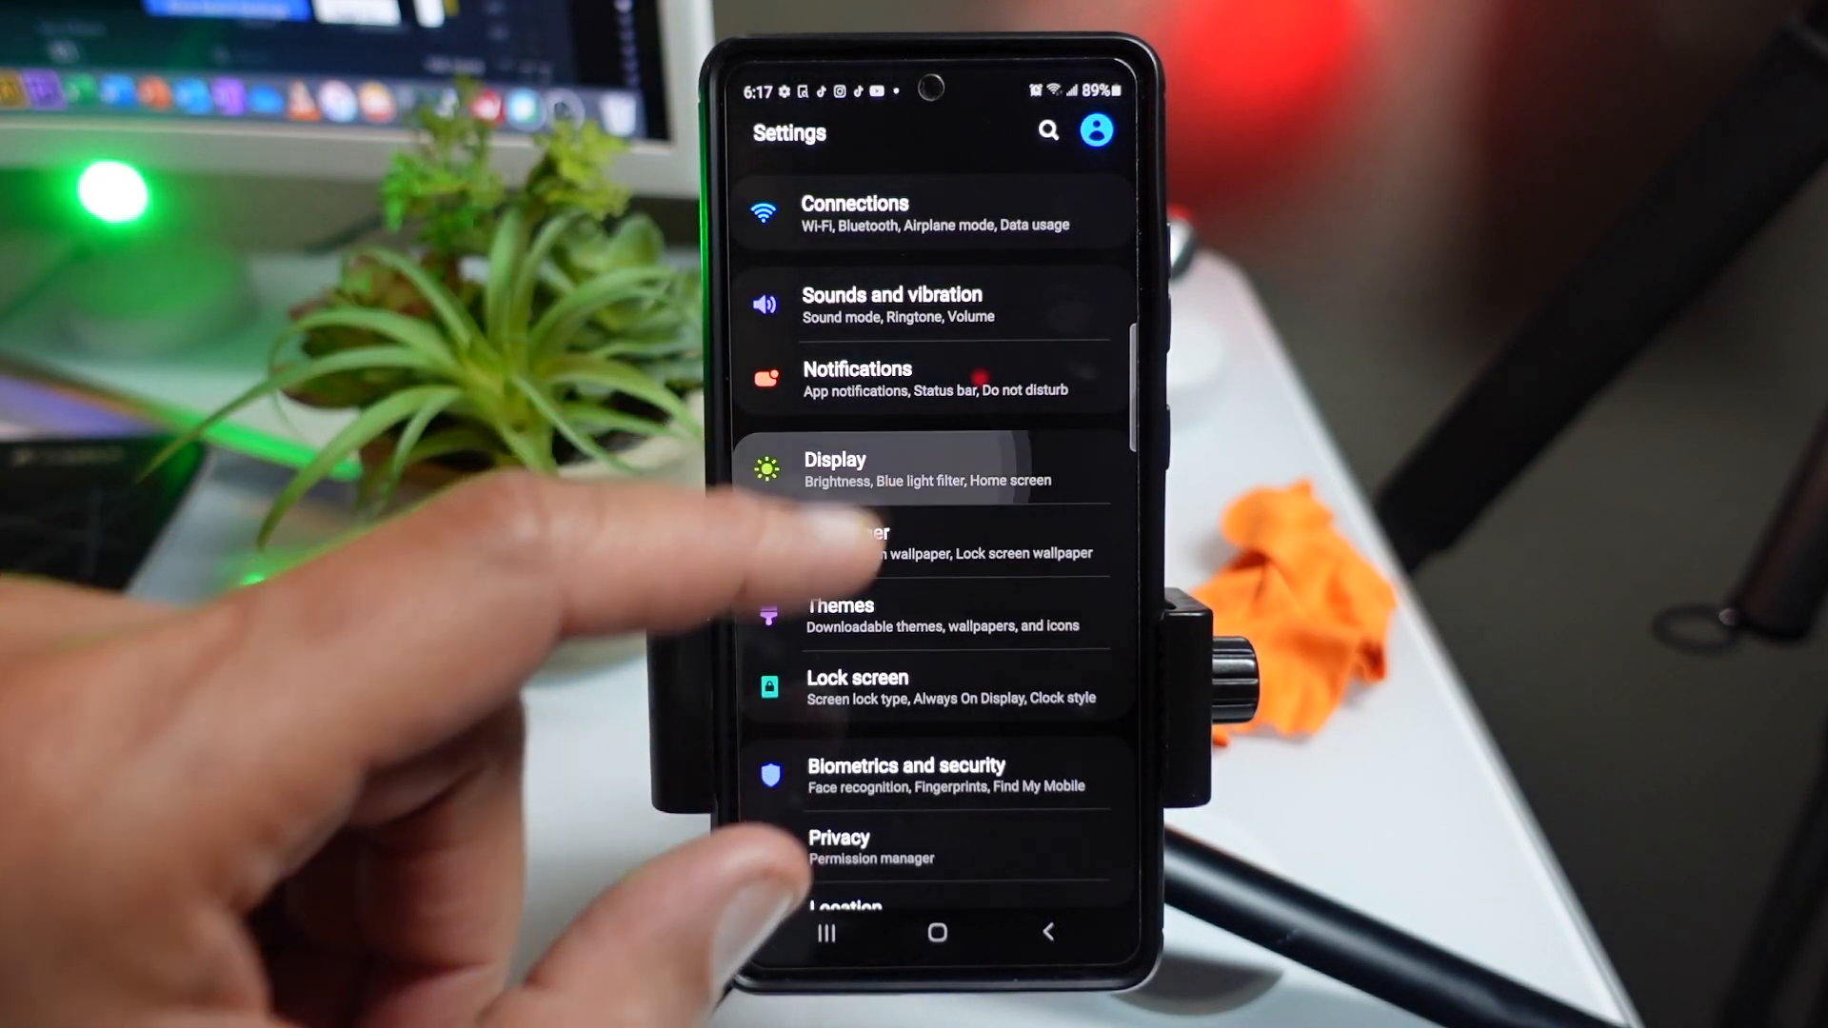
click(922, 476)
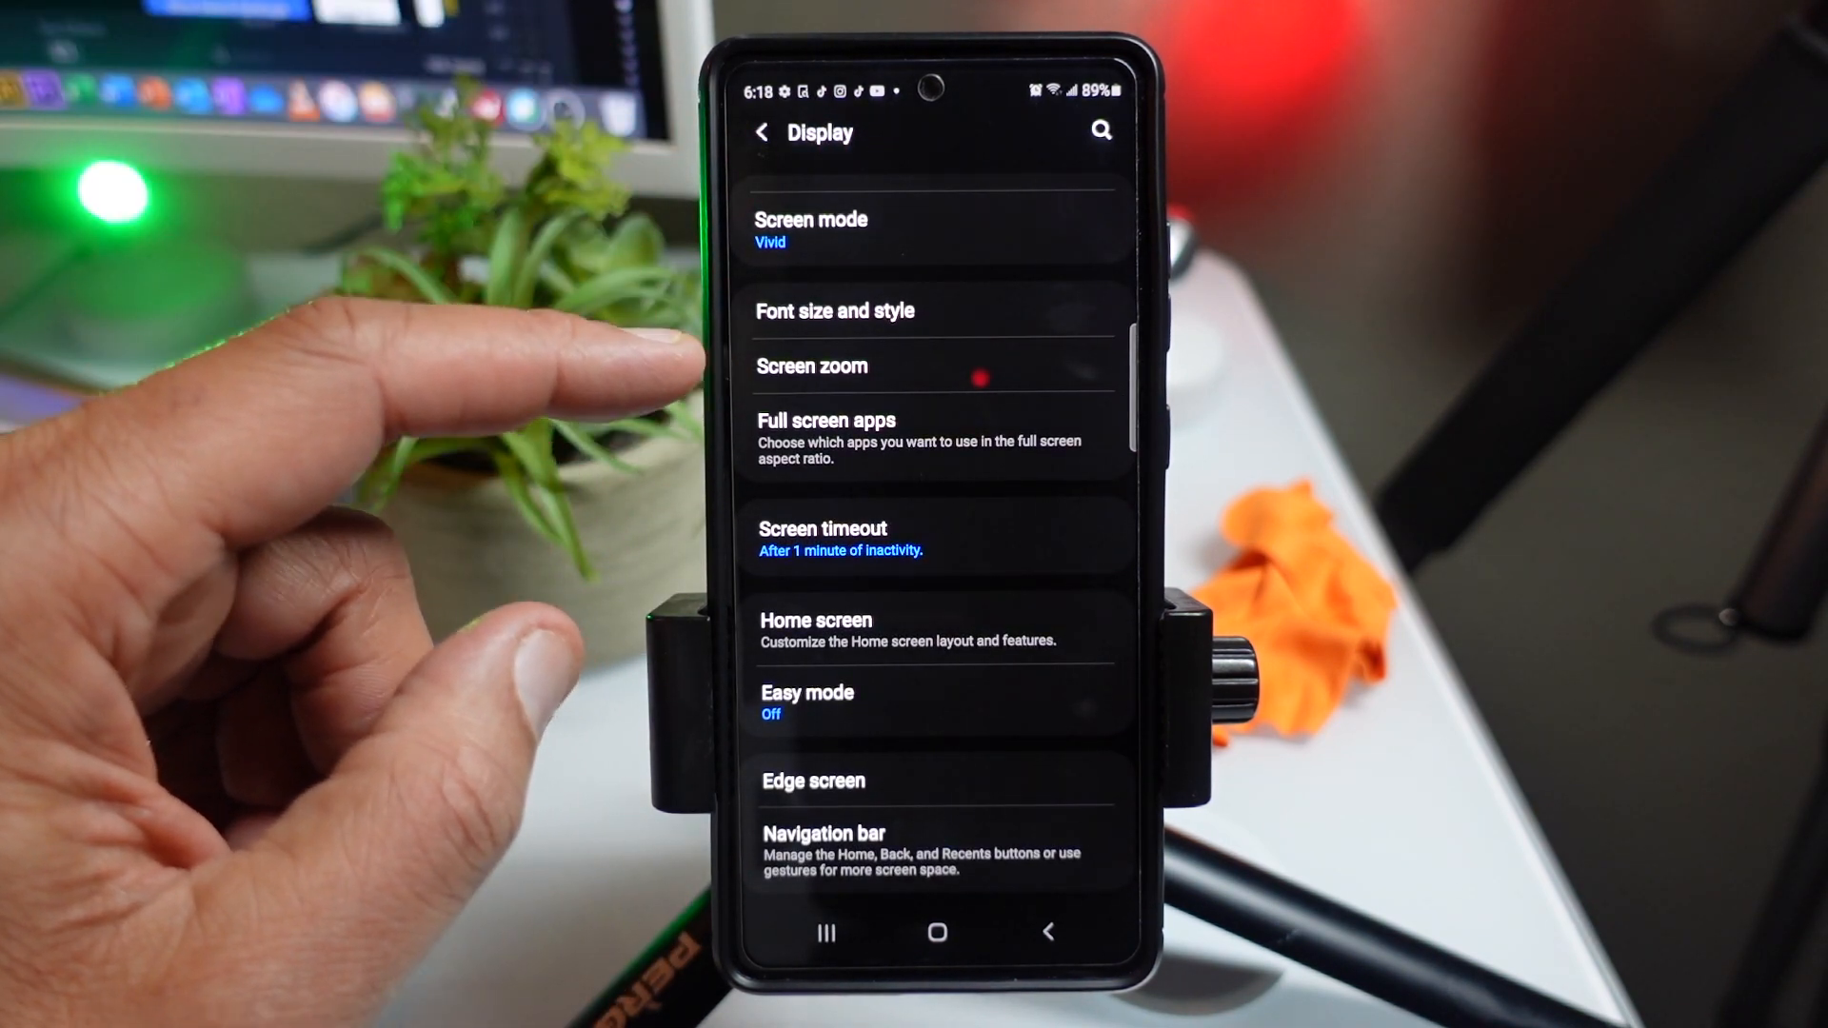
click(812, 365)
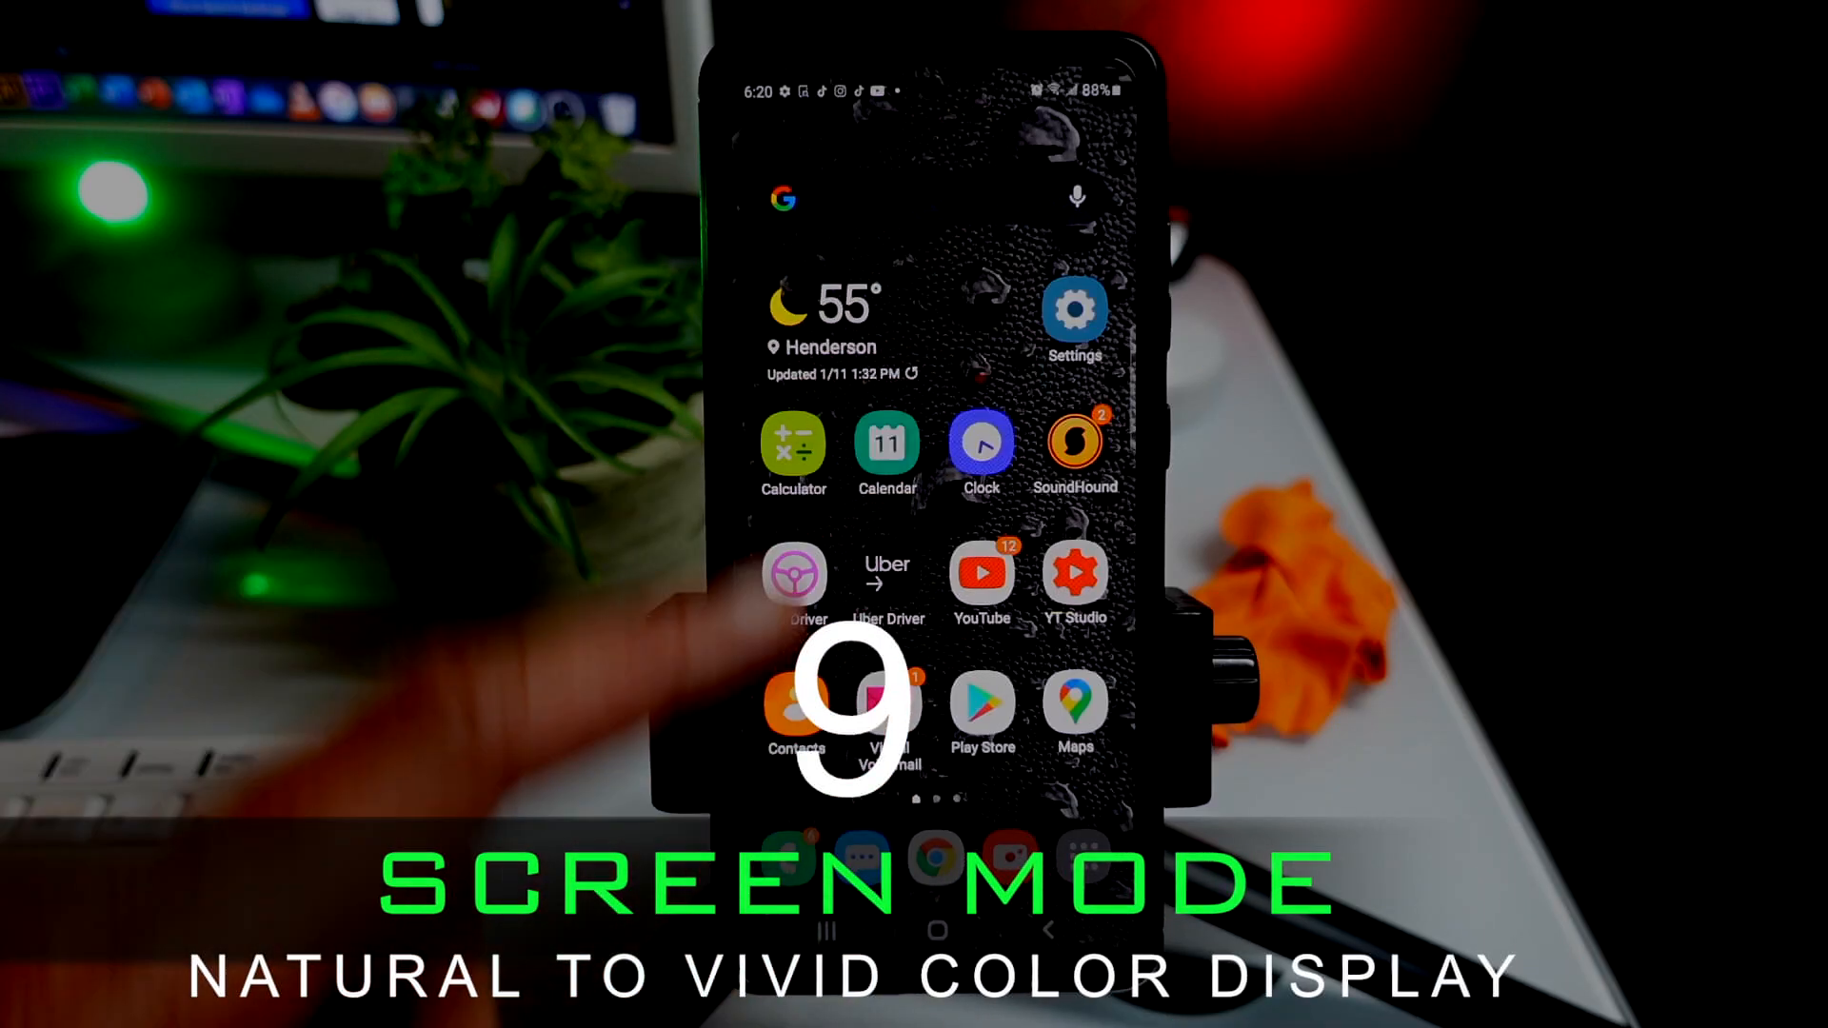
Step: Switch the screen mode from Natural to Vivid under Settings > Display > Screen mode
click(1072, 318)
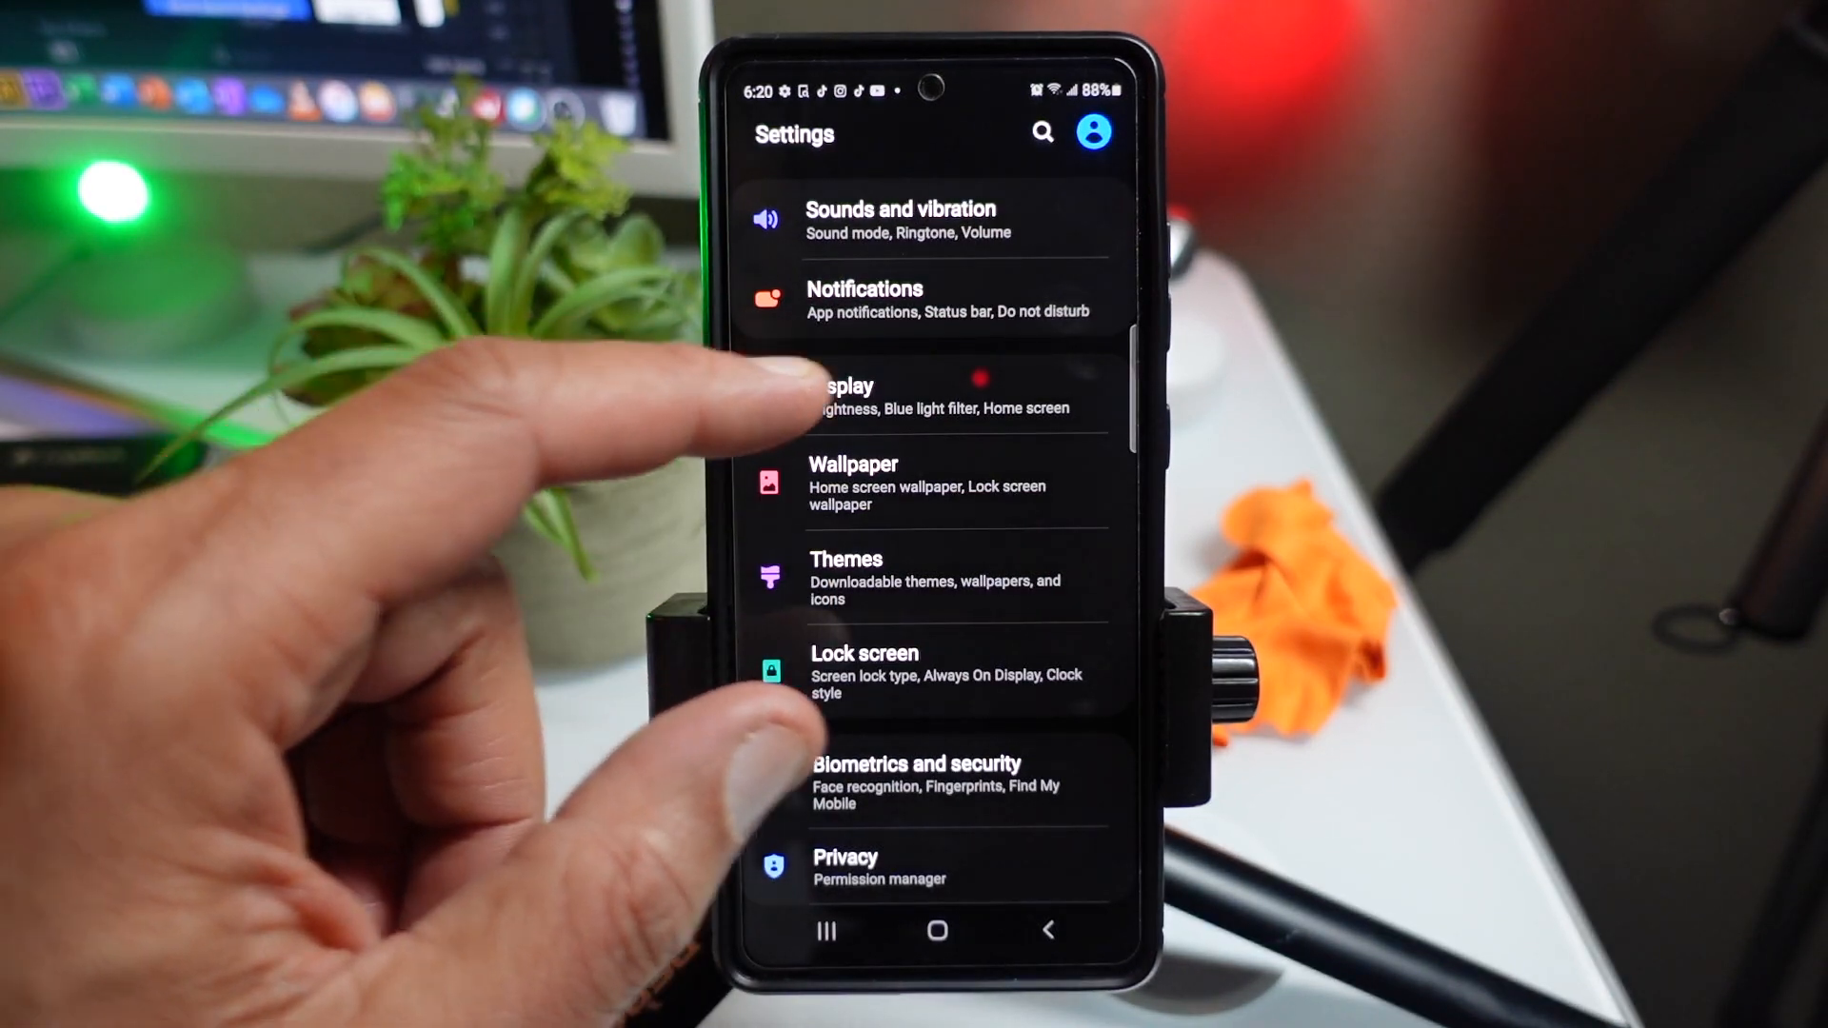
click(840, 394)
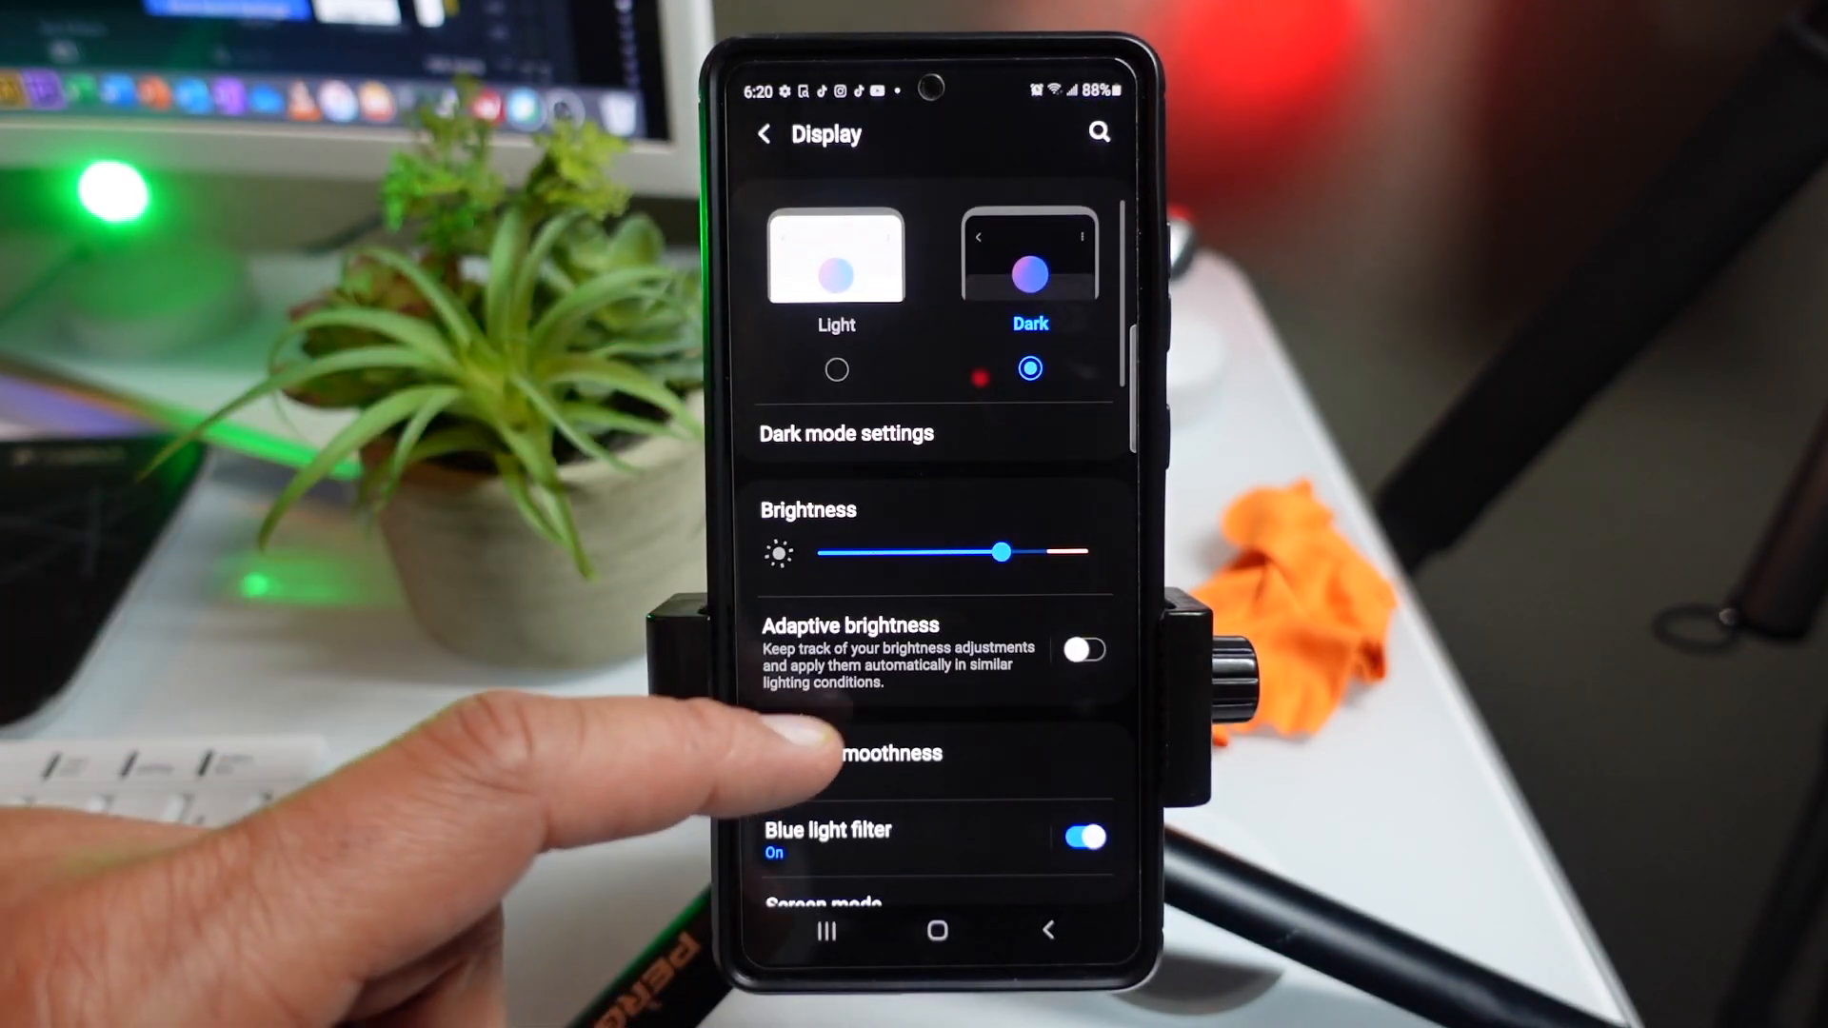
scroll(up, 3)
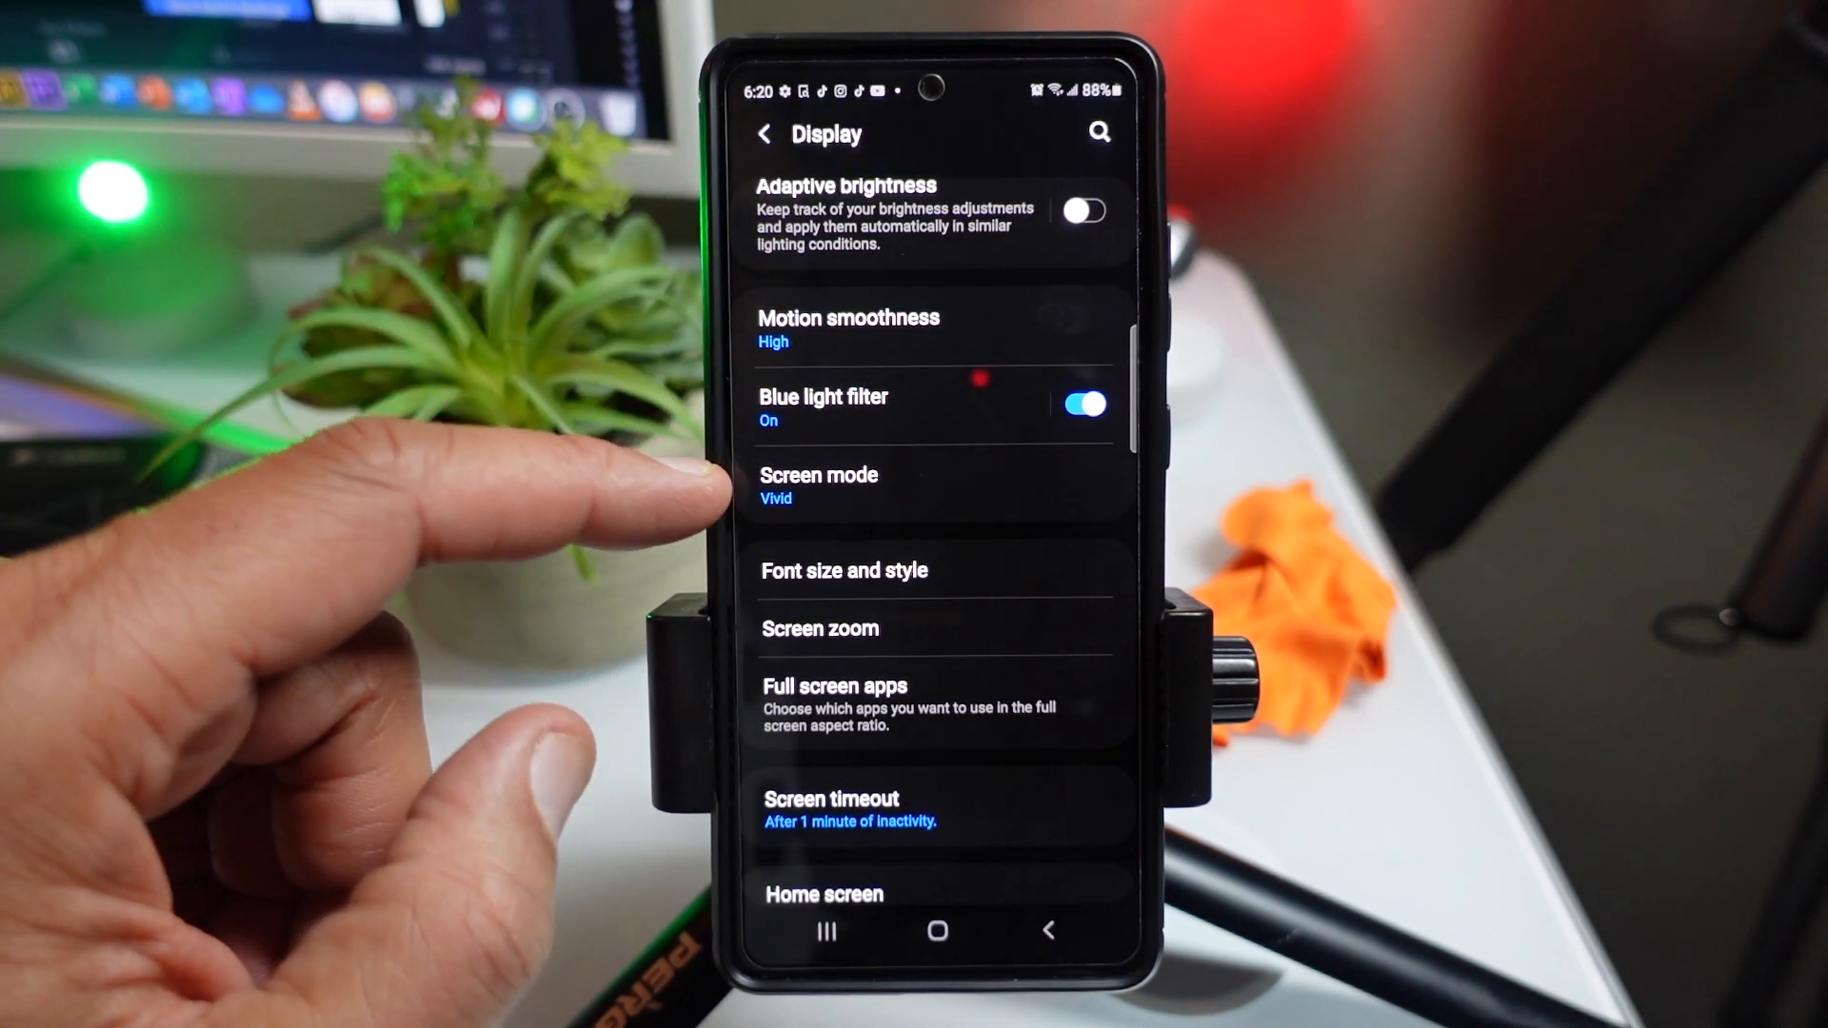
click(819, 484)
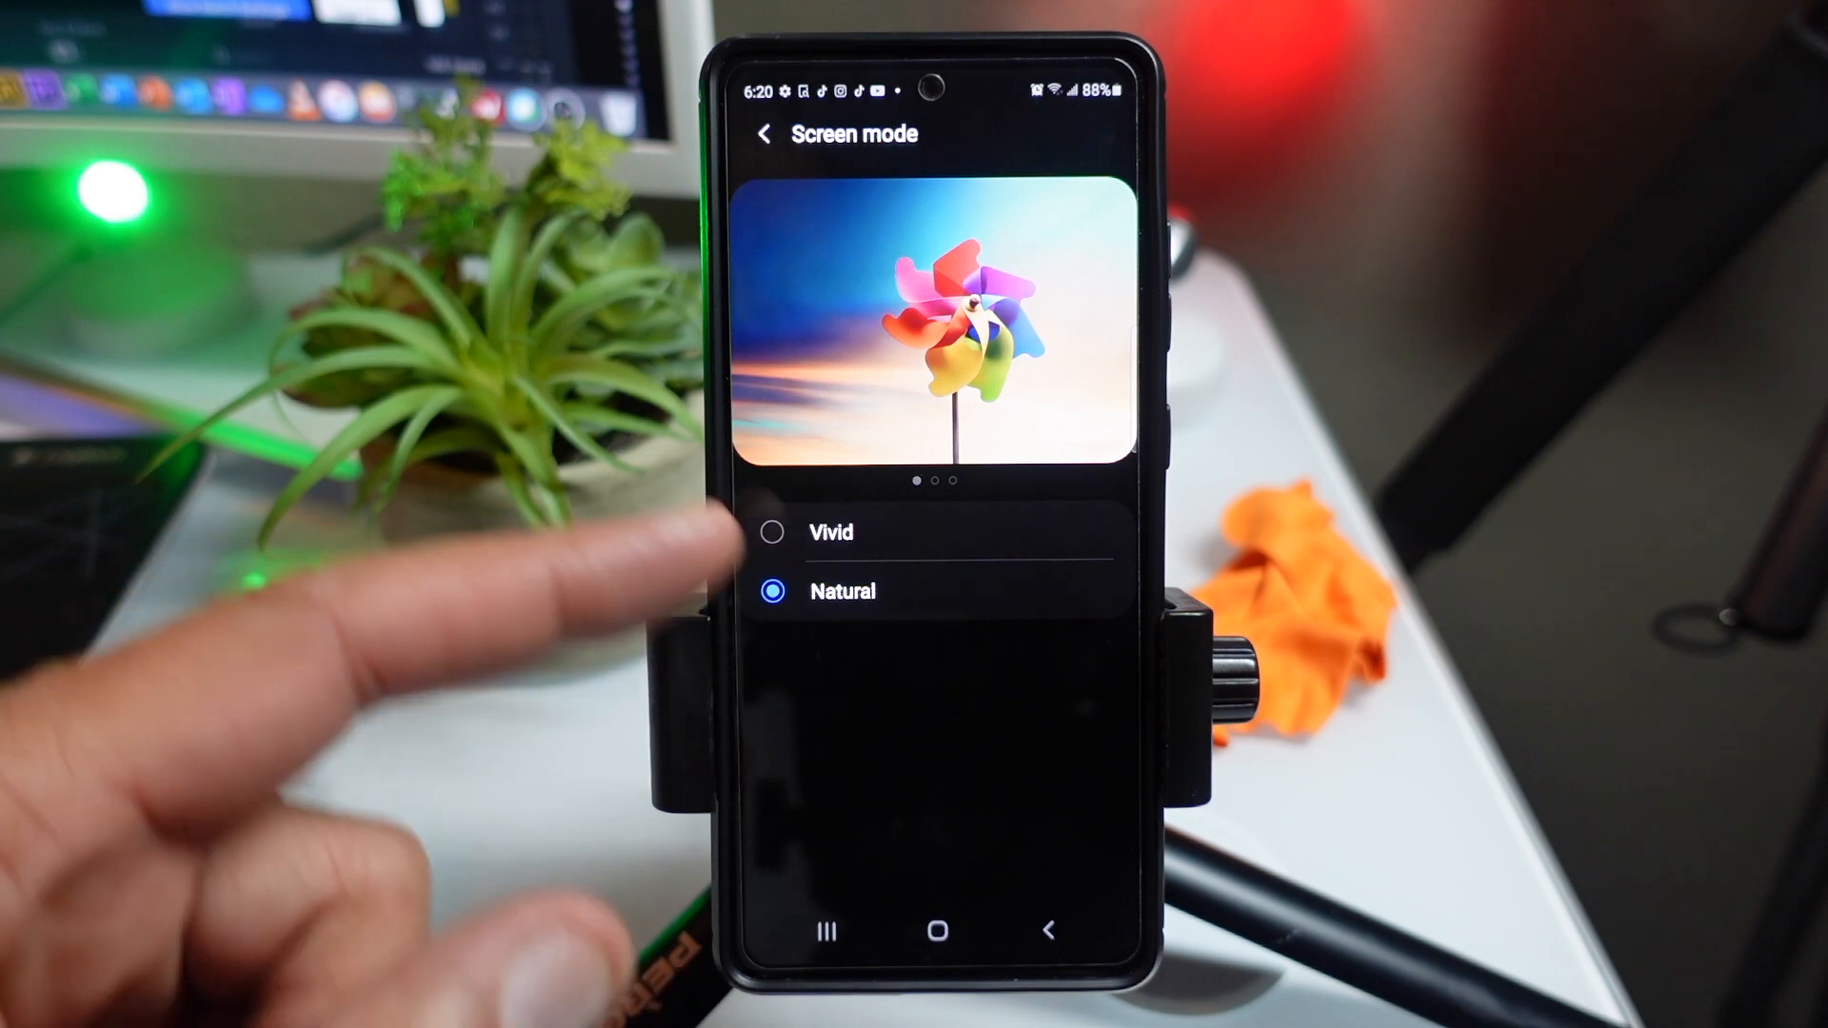
click(771, 533)
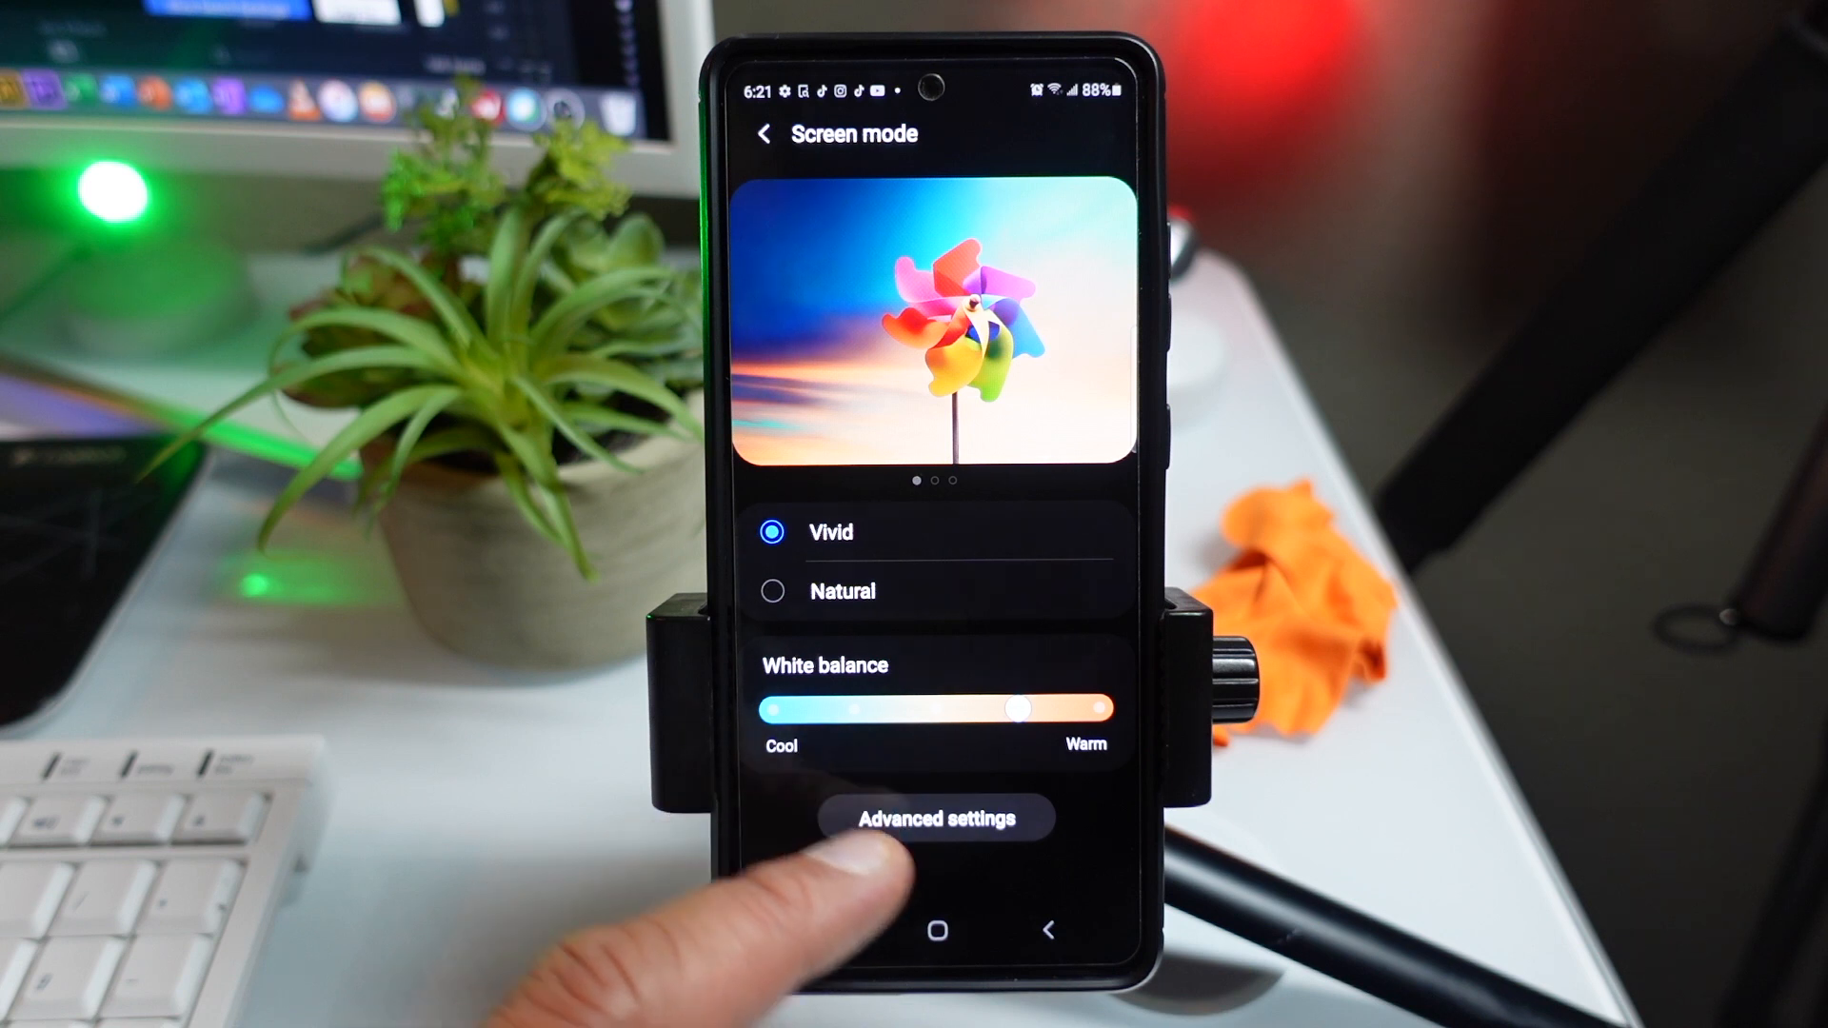
Step: Review the advanced red, green and blue white-balance sliders and leave them unchanged
click(935, 817)
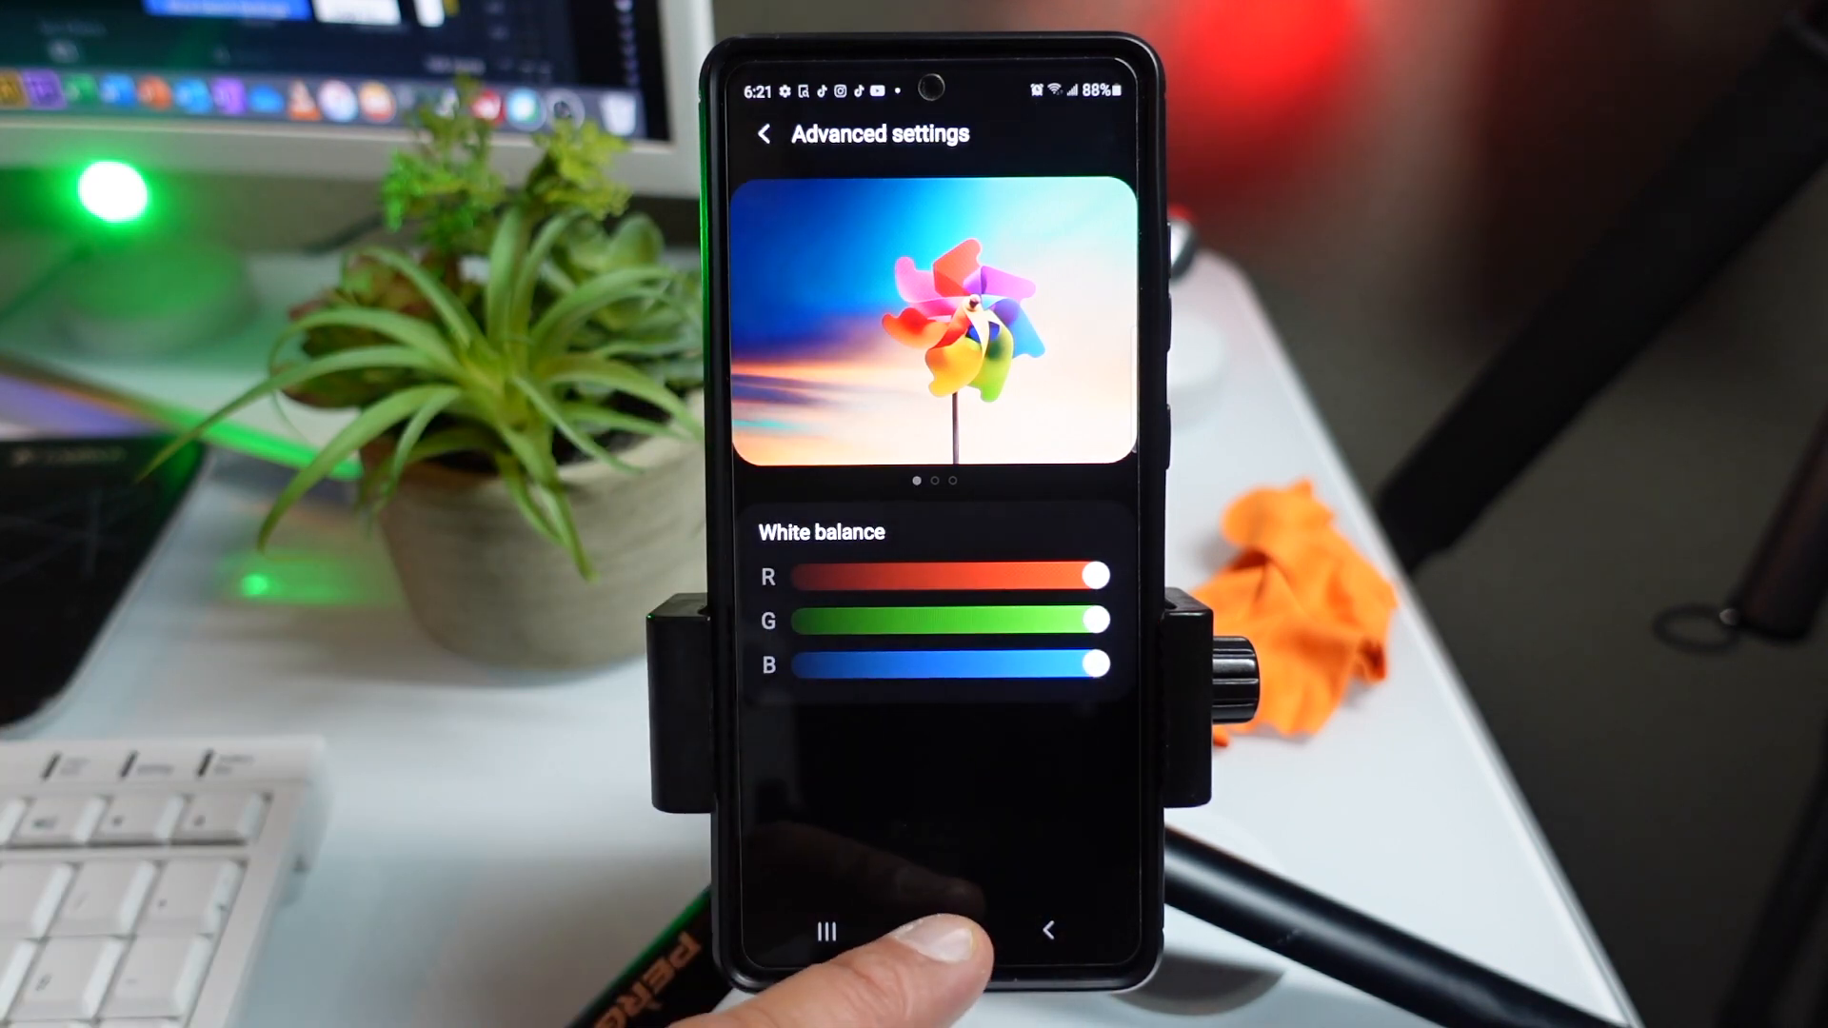
click(938, 931)
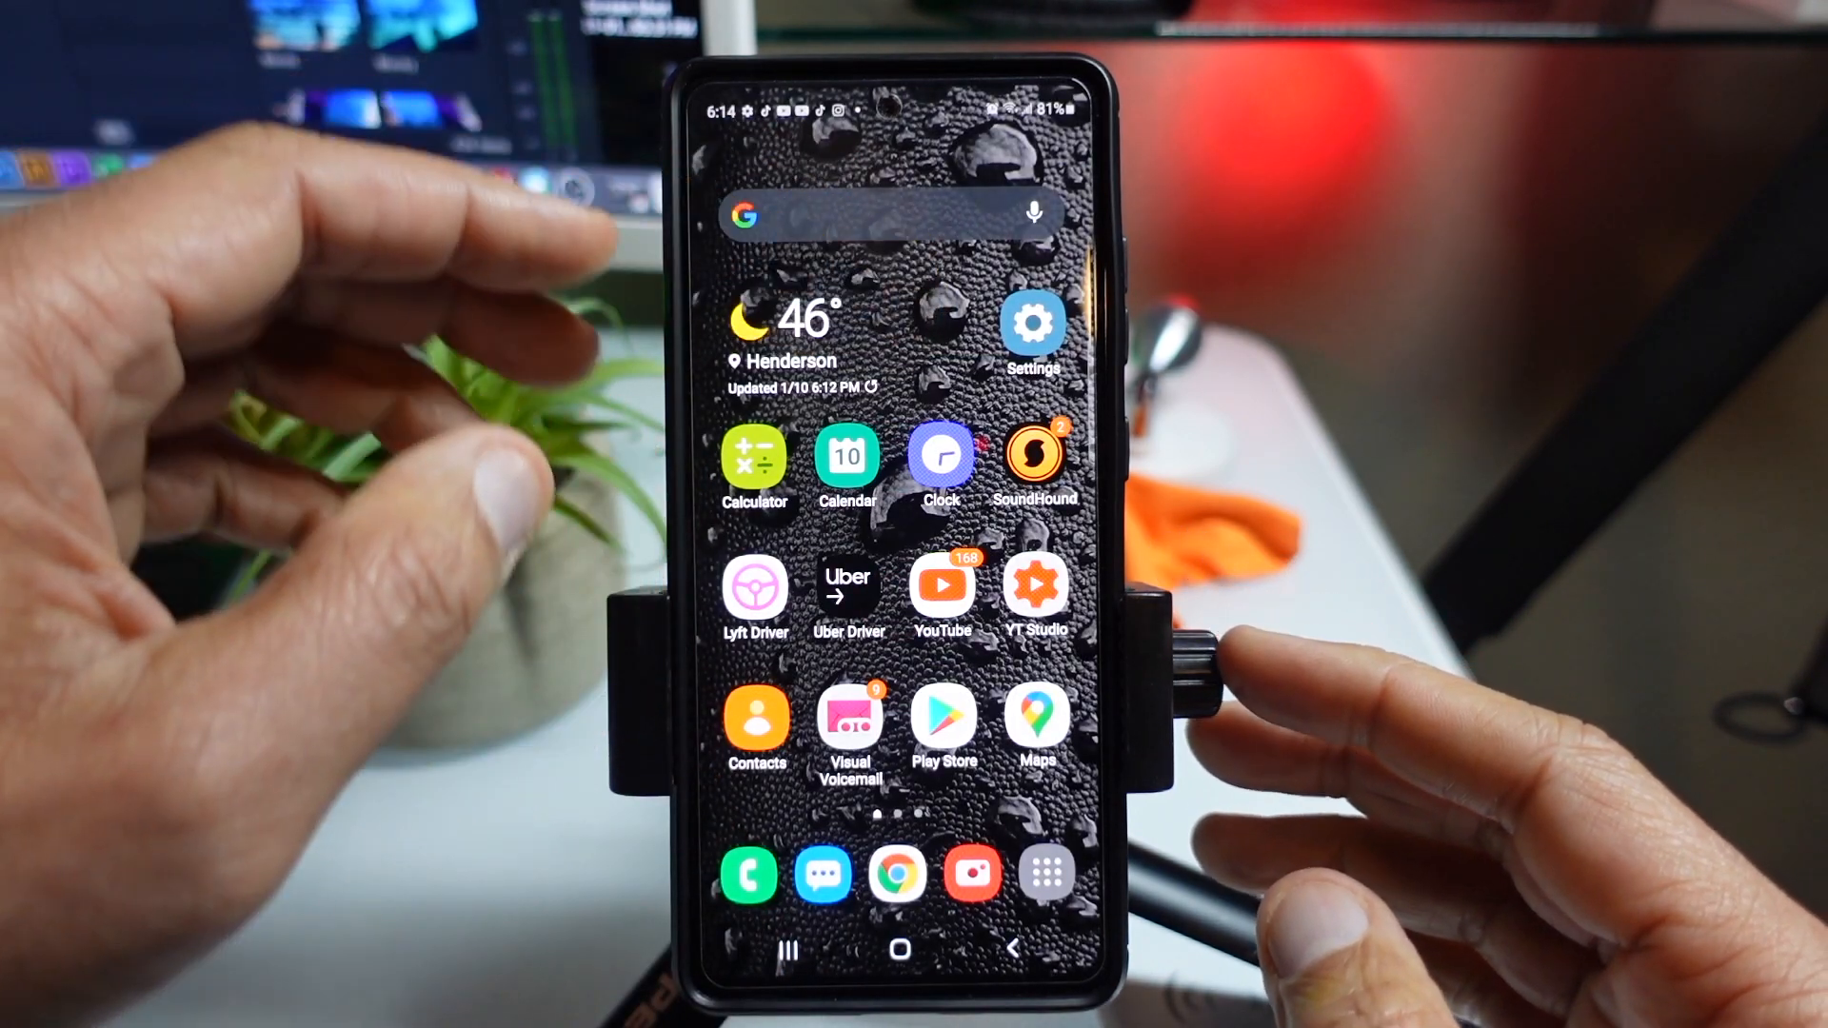
Step: Turn on Show Lockdown option in the secure lock settings and return to the home screen
click(1033, 326)
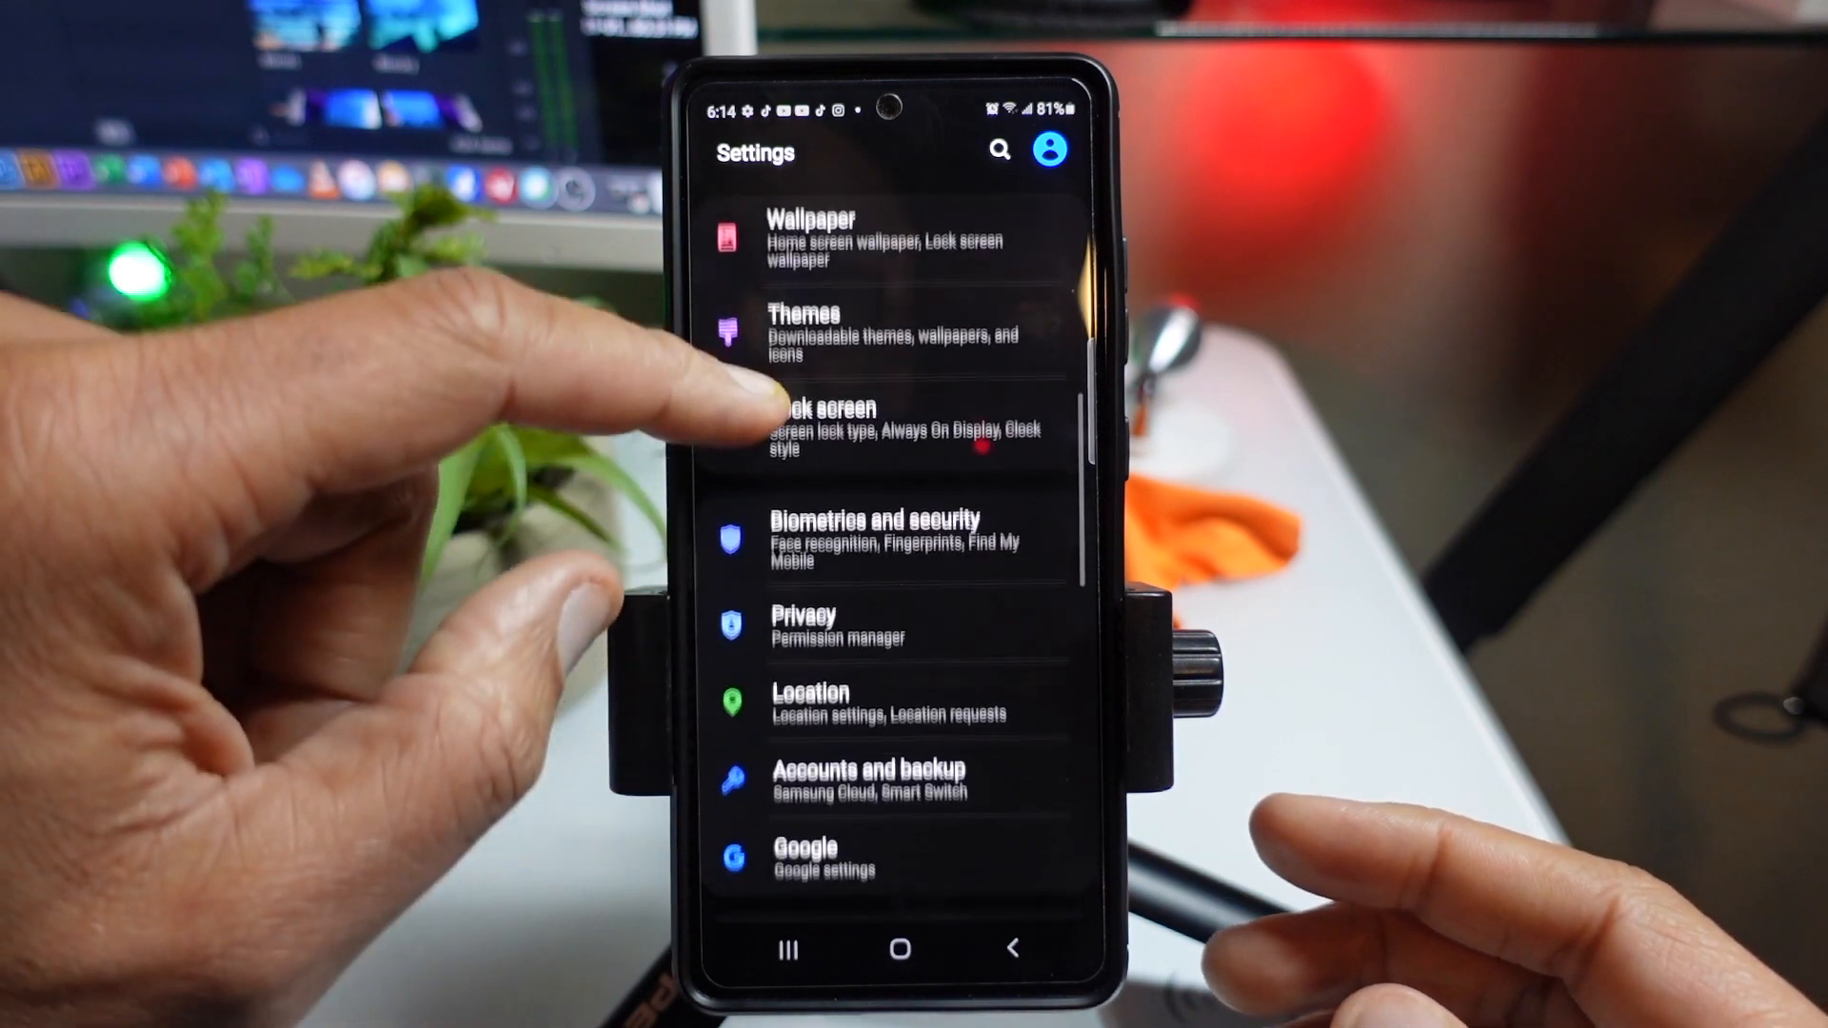
scroll(up, 3)
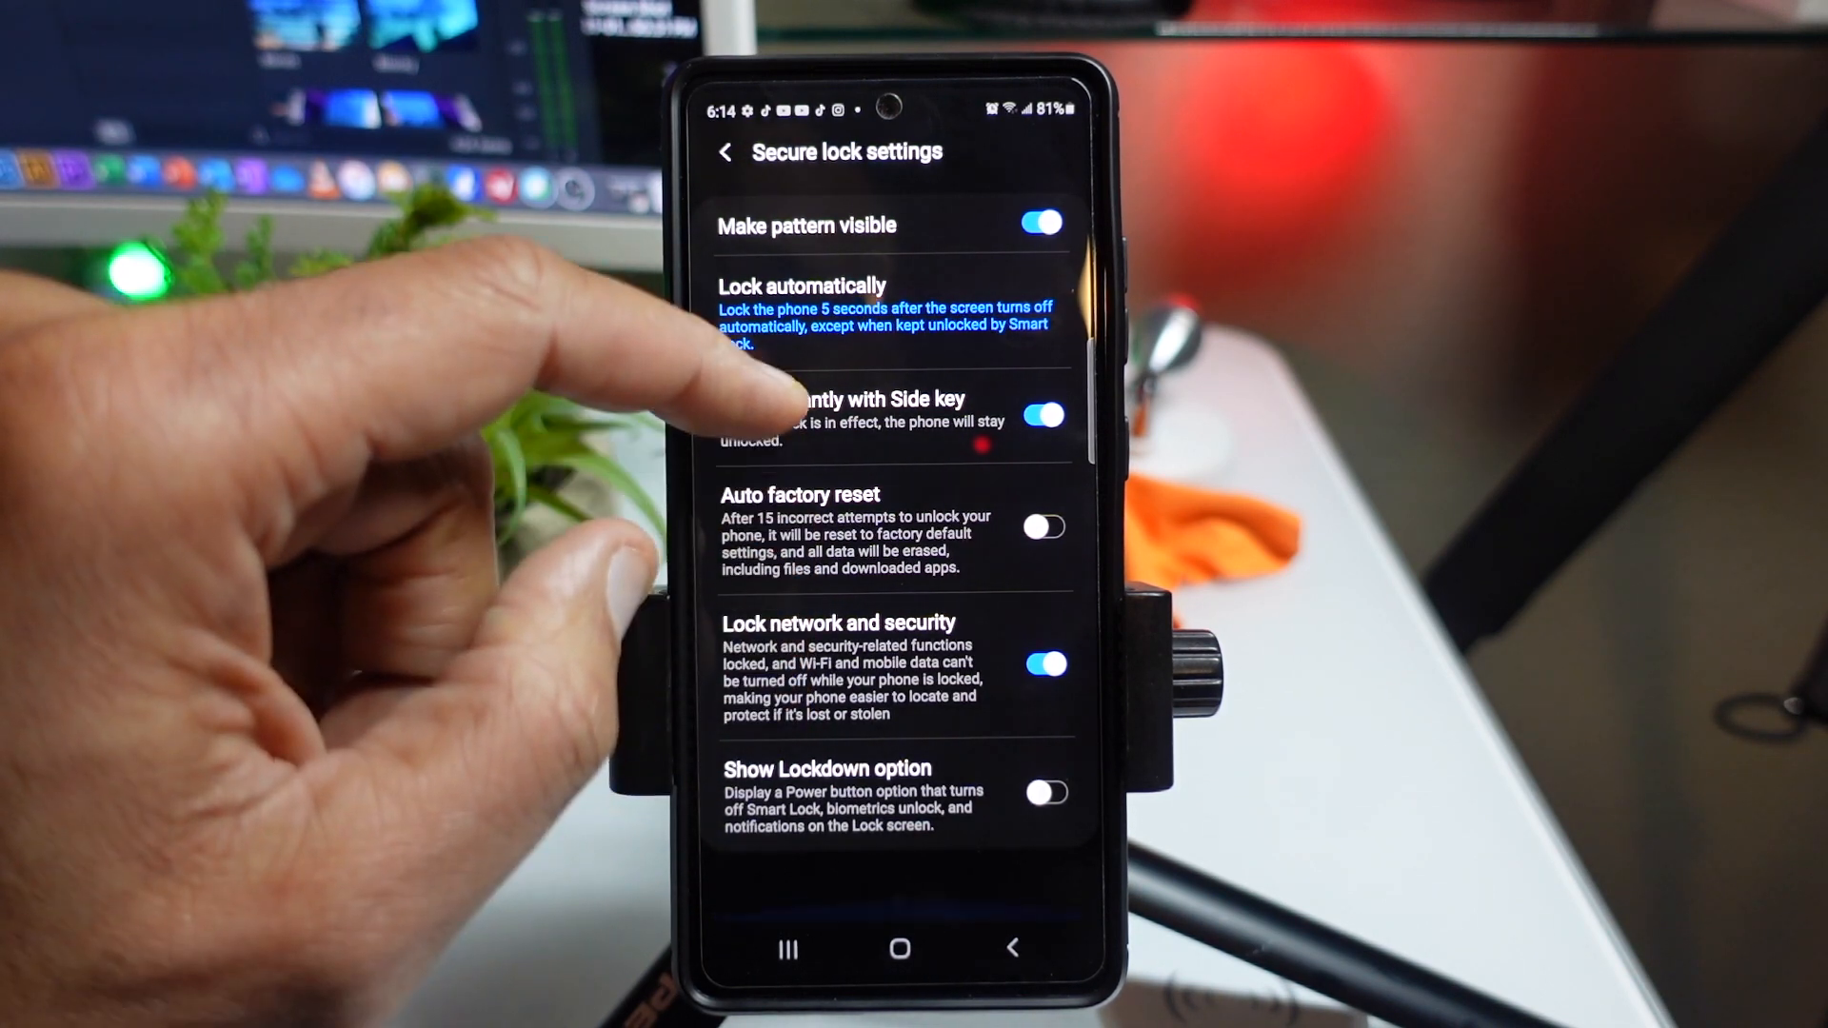
click(1045, 792)
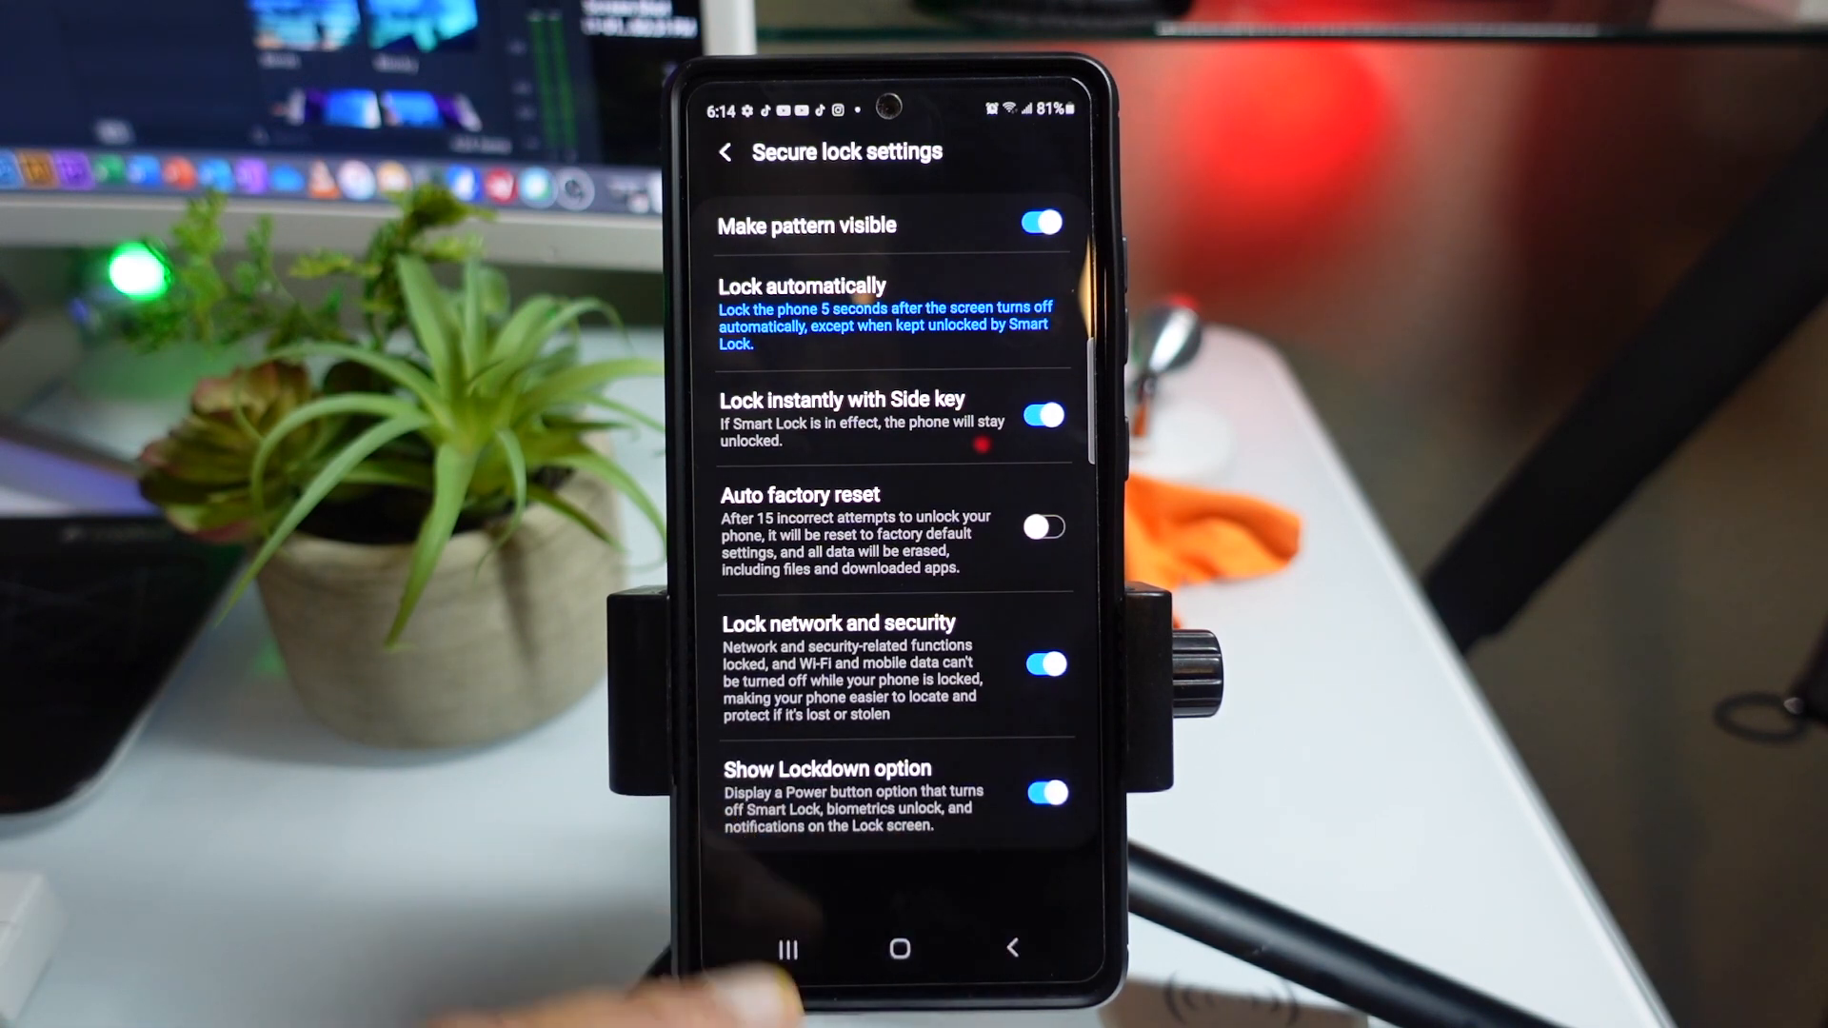
click(899, 948)
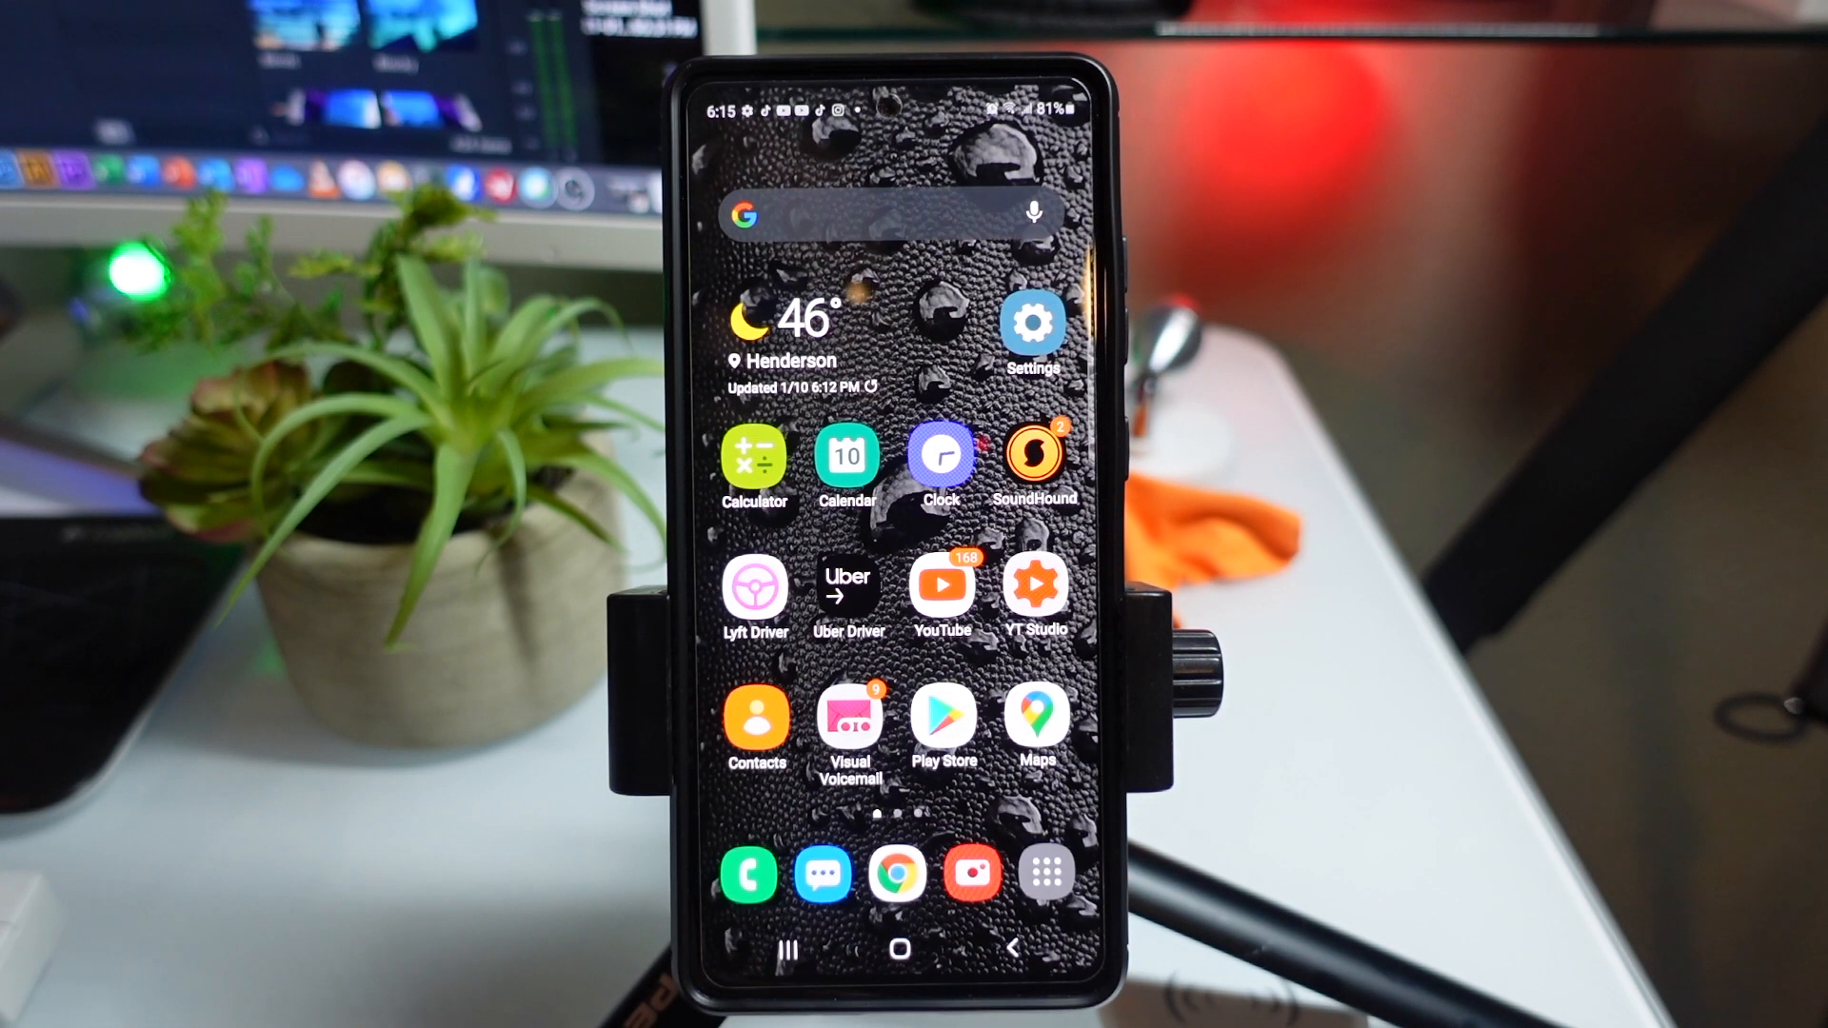